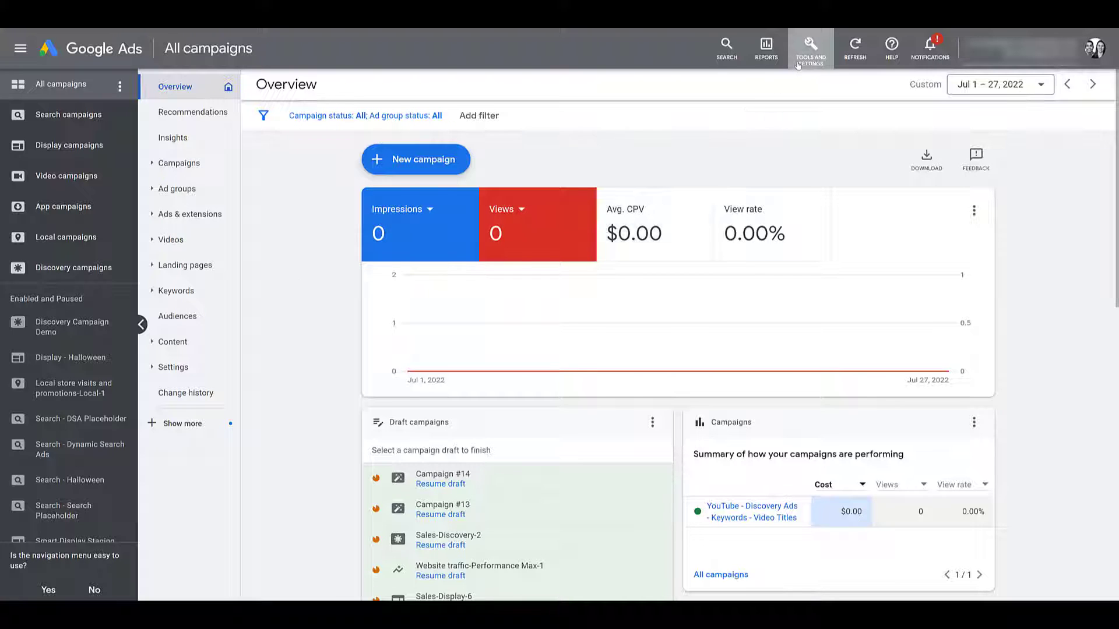
# Reach the Asset library from Tools and Settings under Shared Library.
pyautogui.click(810, 48)
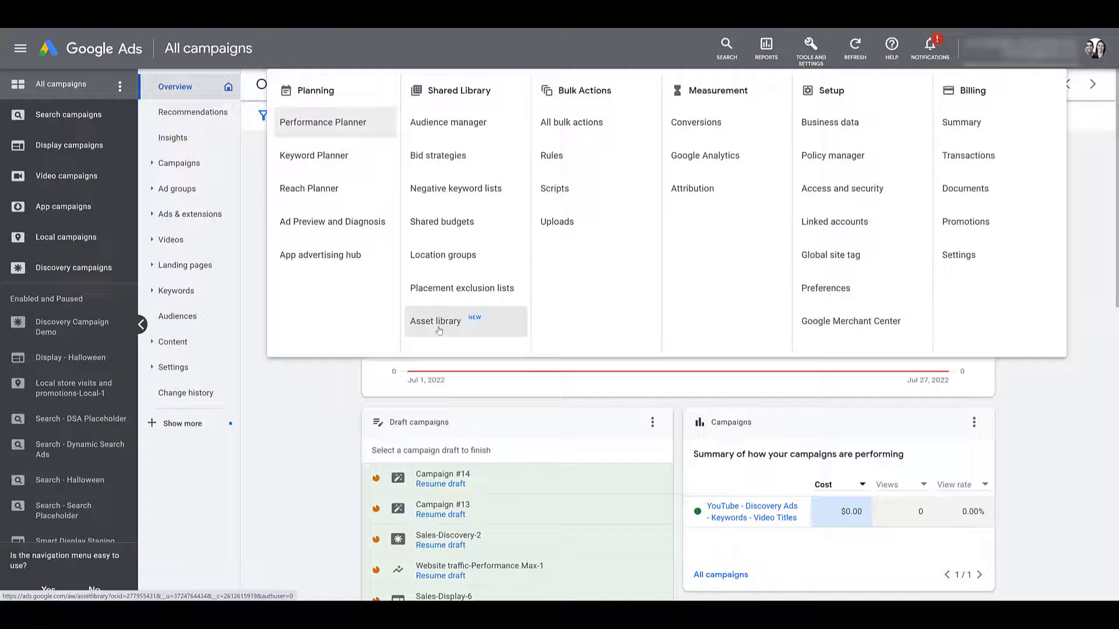
pyautogui.click(435, 321)
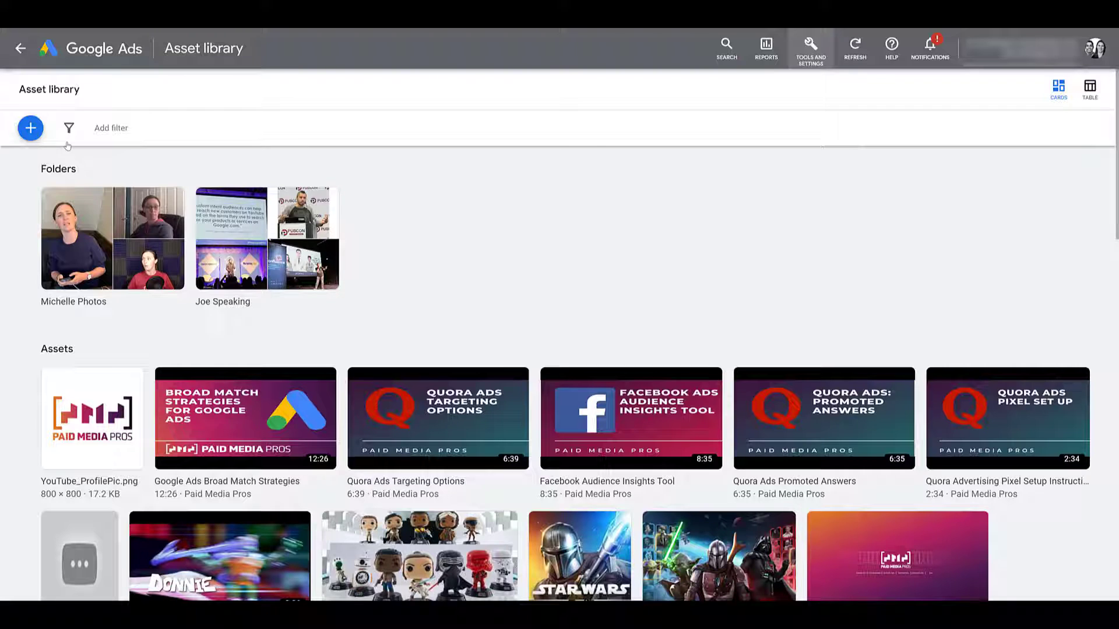
# Start Create video from the + menu to reach the template gallery.
pyautogui.click(30, 128)
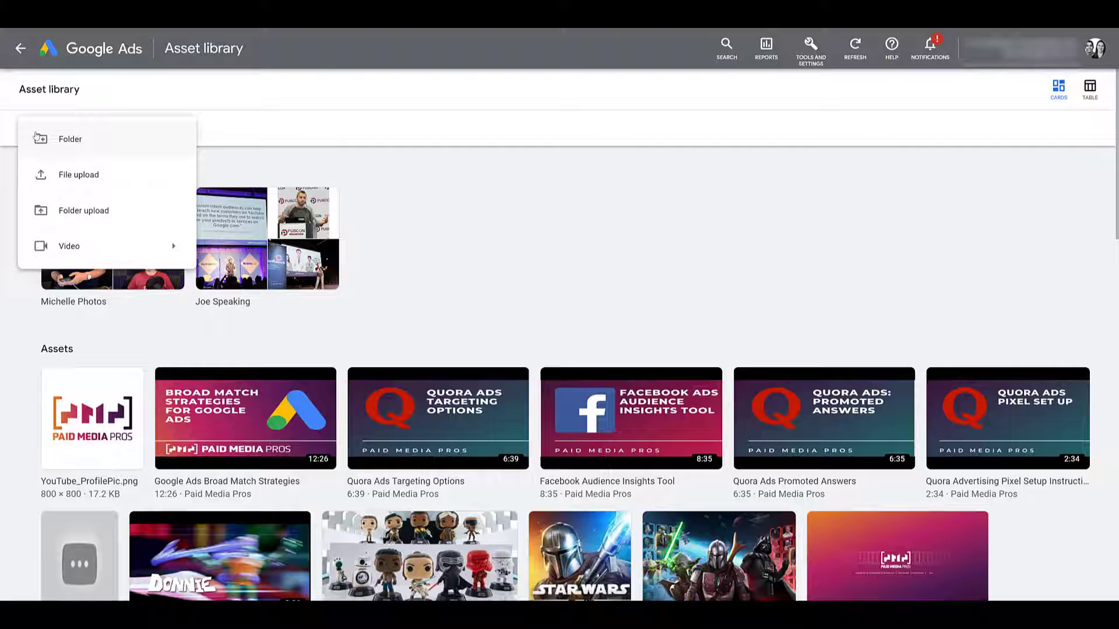
pyautogui.moveTo(68, 246)
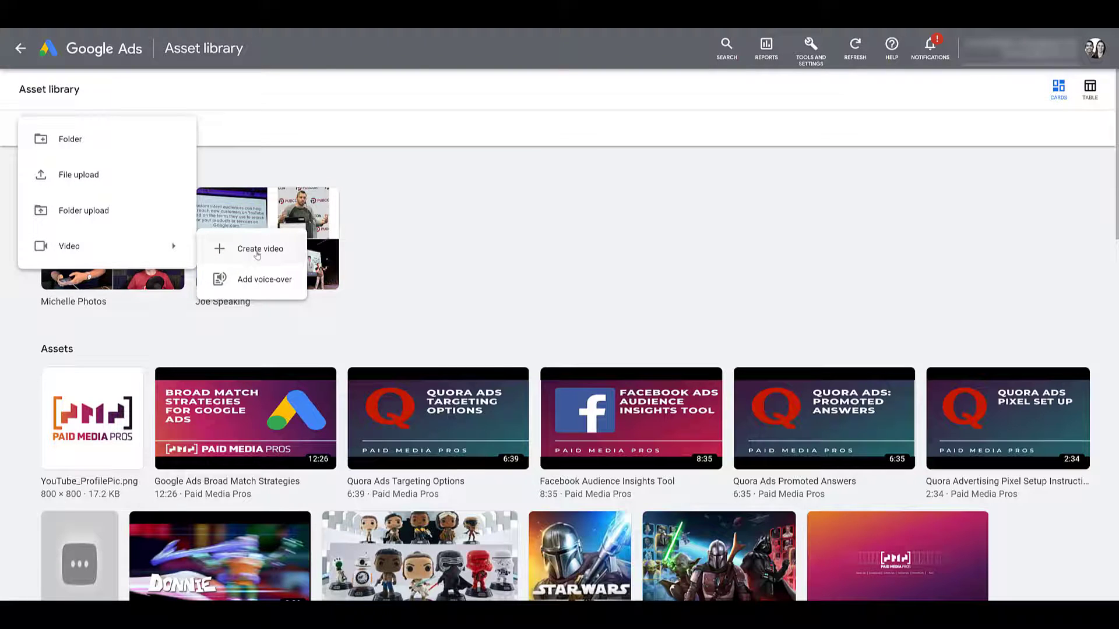
pyautogui.click(259, 249)
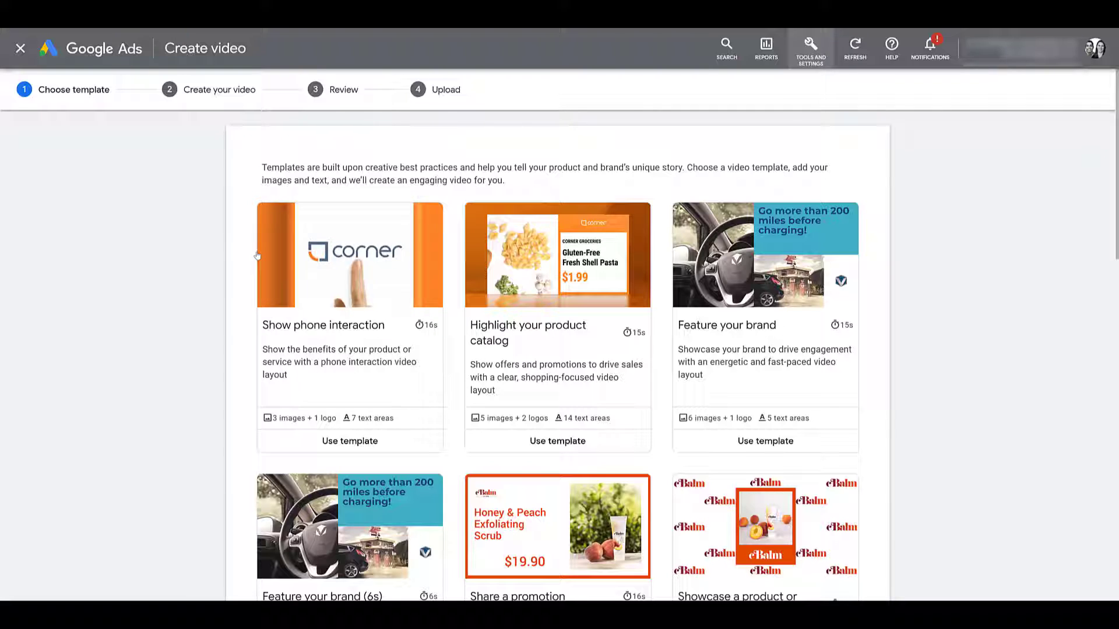
pyautogui.scroll(-3)
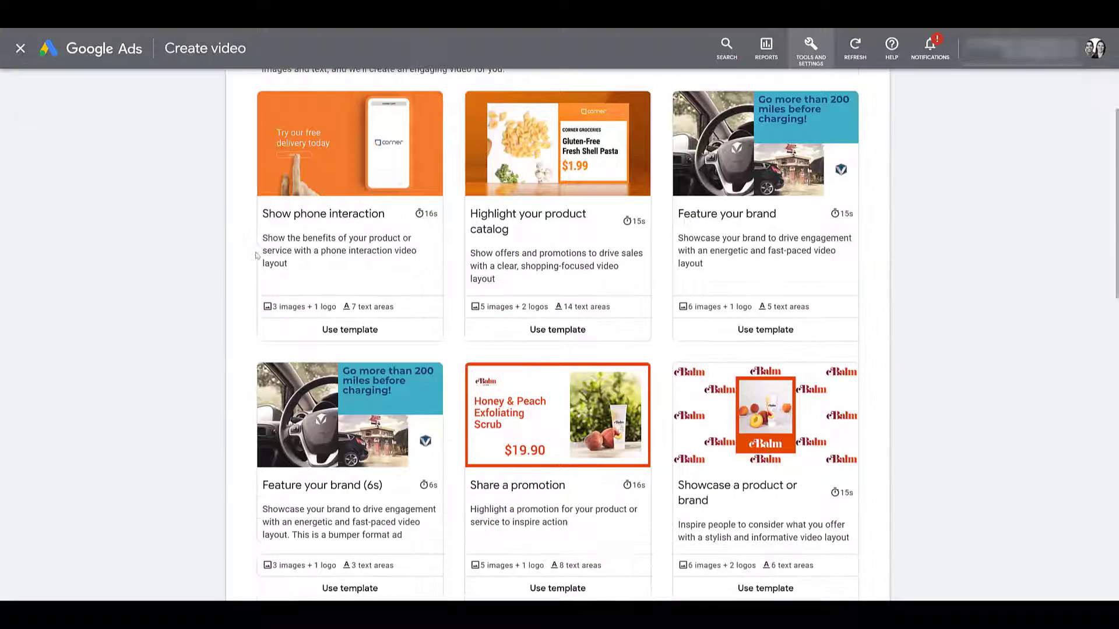
pyautogui.scroll(-3)
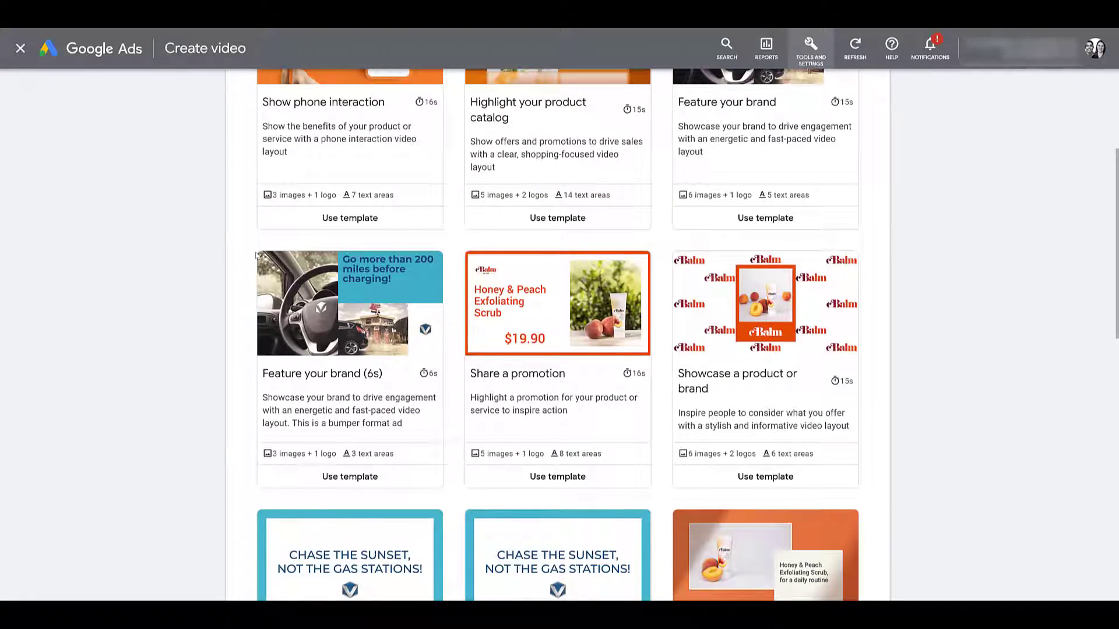
pyautogui.scroll(-3)
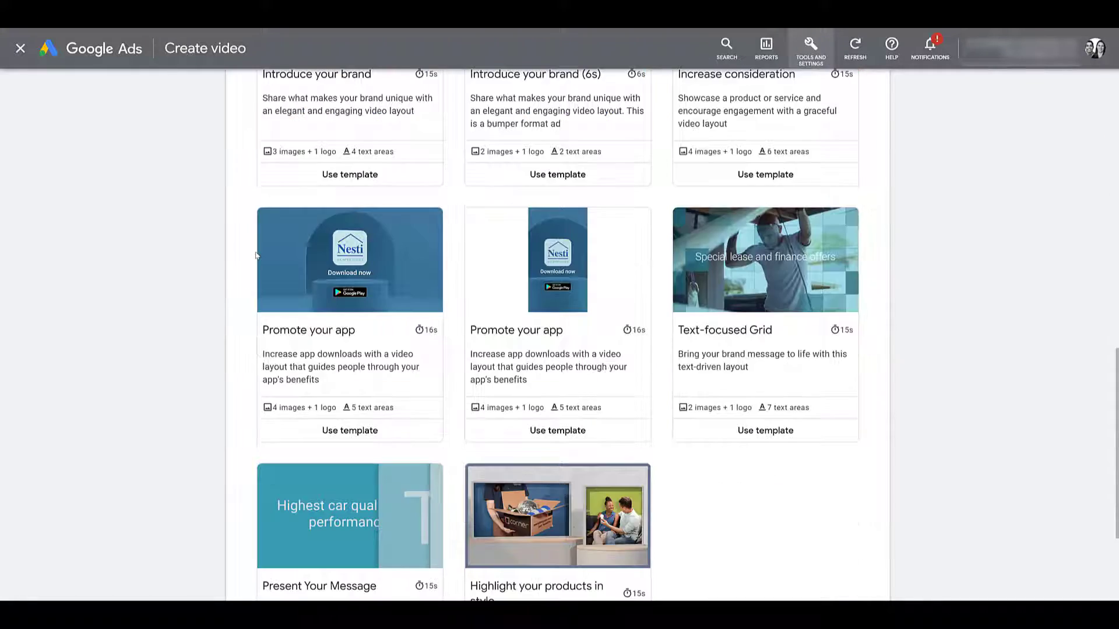
pyautogui.scroll(-3)
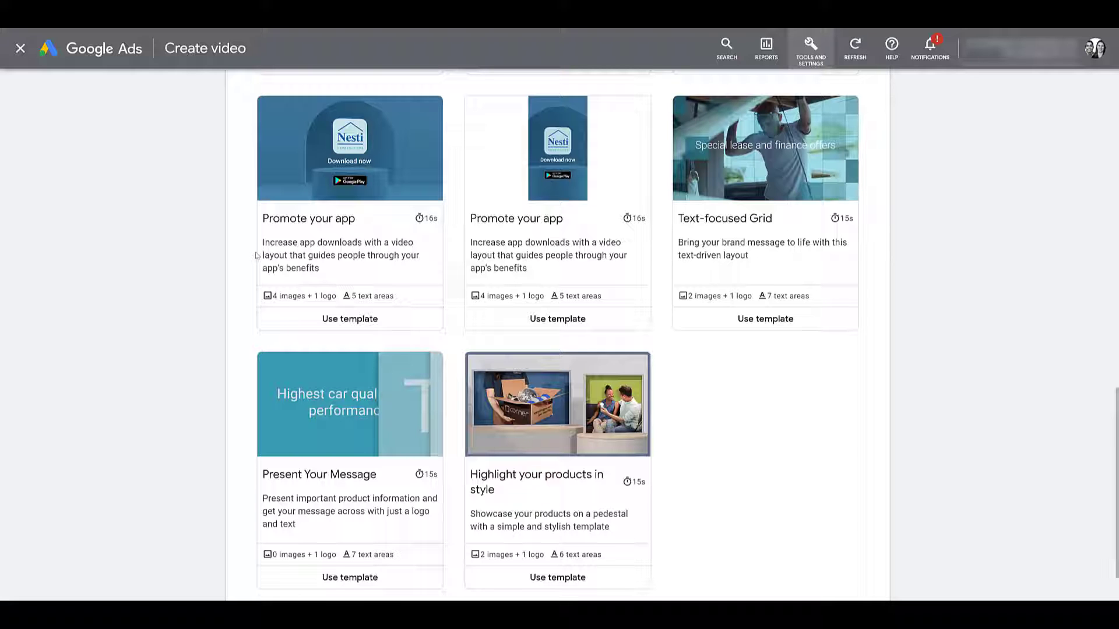
pyautogui.scroll(3)
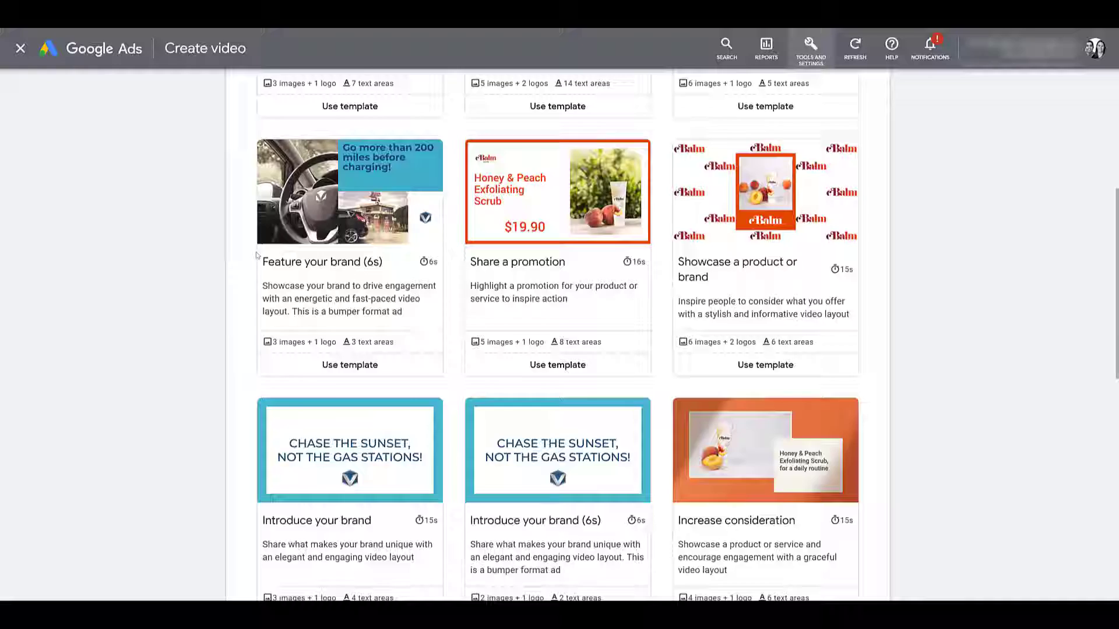
pyautogui.scroll(-3)
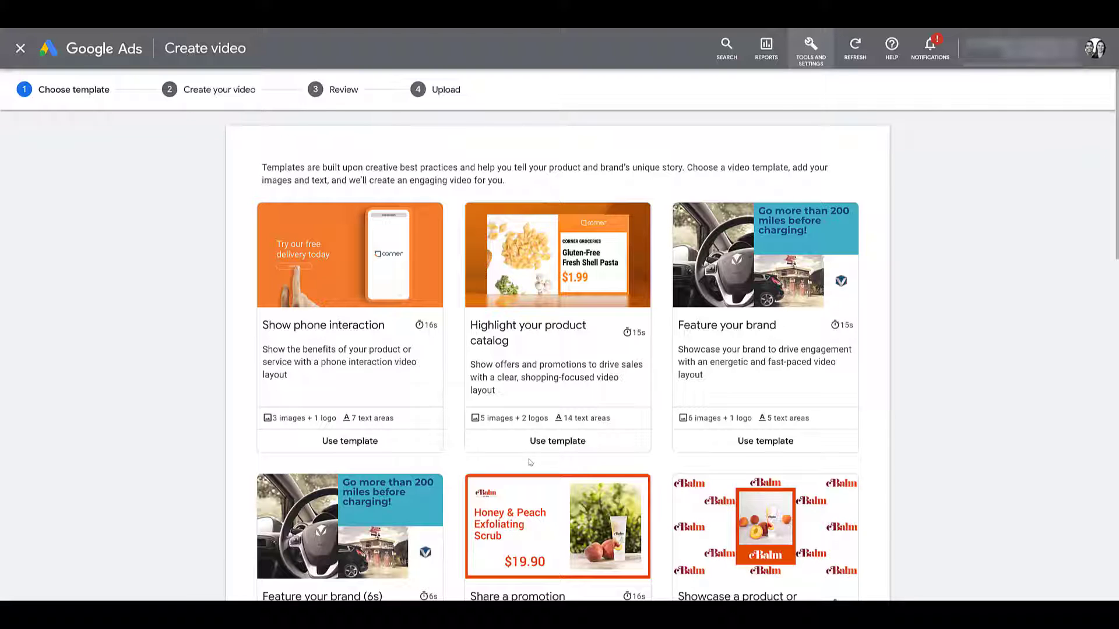
pyautogui.moveTo(765, 441)
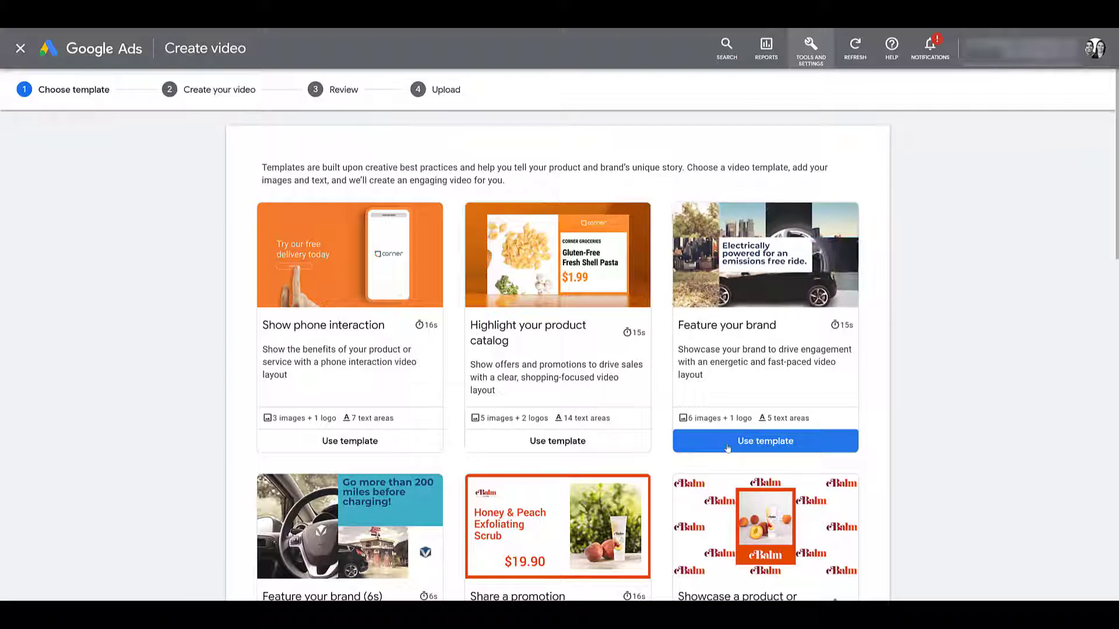
# Choose the Feature your brand template and name the video 'Video Asset 1'.
pyautogui.click(764, 441)
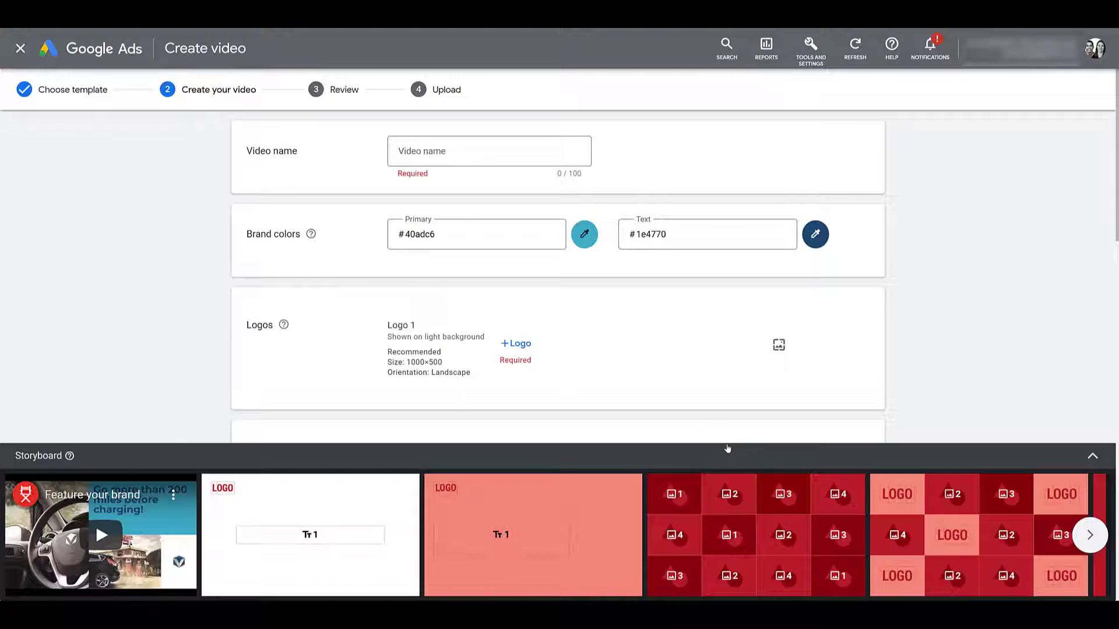
pyautogui.click(489, 150)
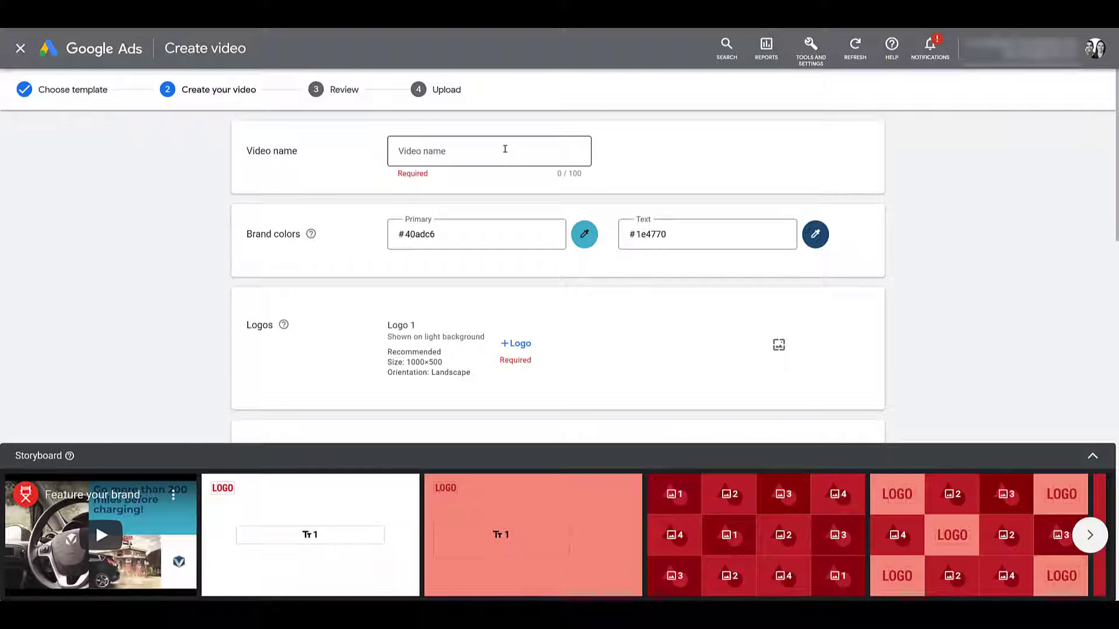
pyautogui.write('Video Asset 1')
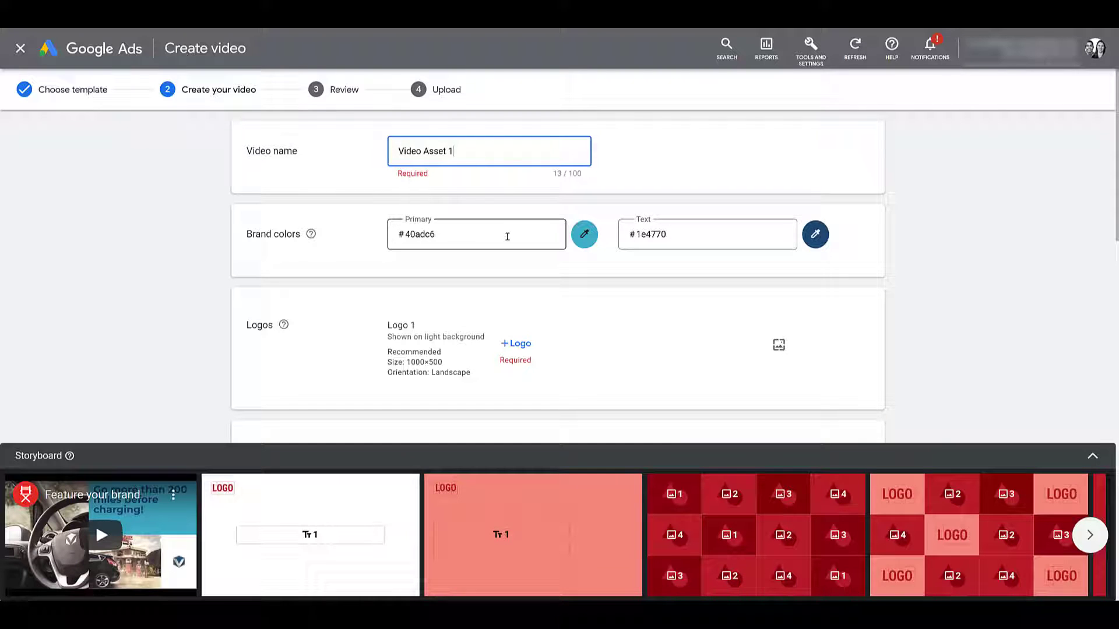
# Enter #511654 as primary brand colour and #229999 as text colour.
pyautogui.click(475, 234)
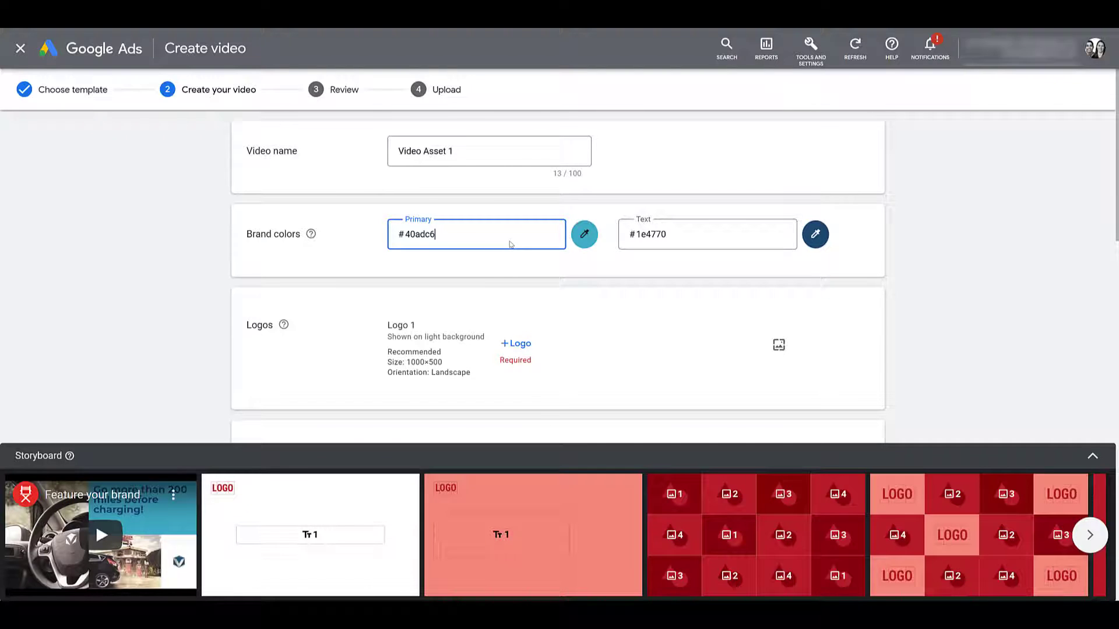
pyautogui.write('511654')
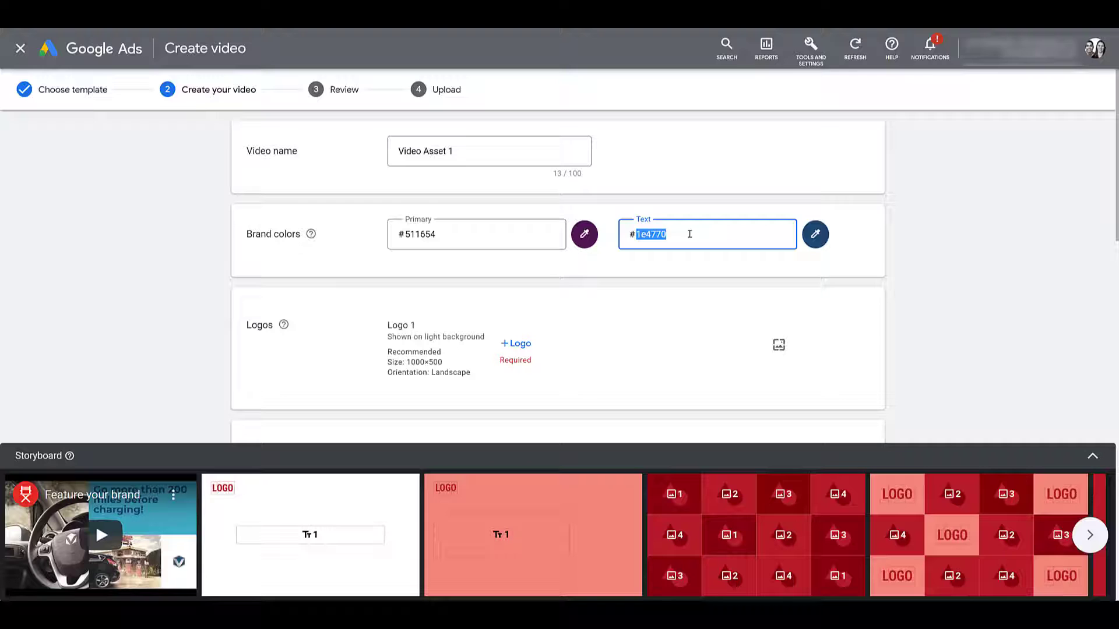
pyautogui.write('229999')
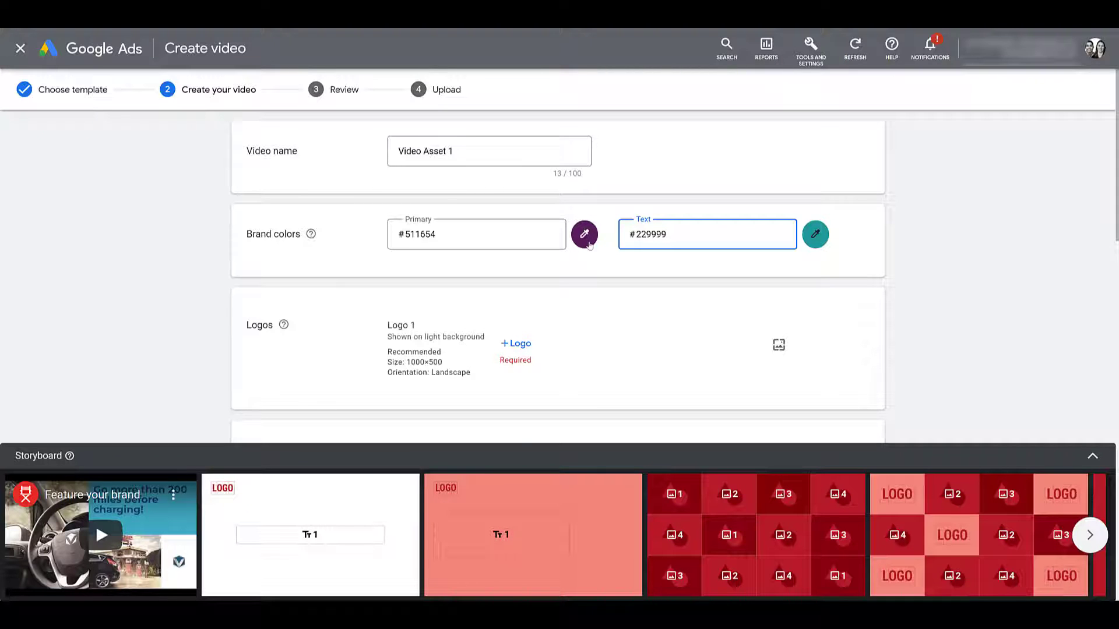
pyautogui.click(584, 234)
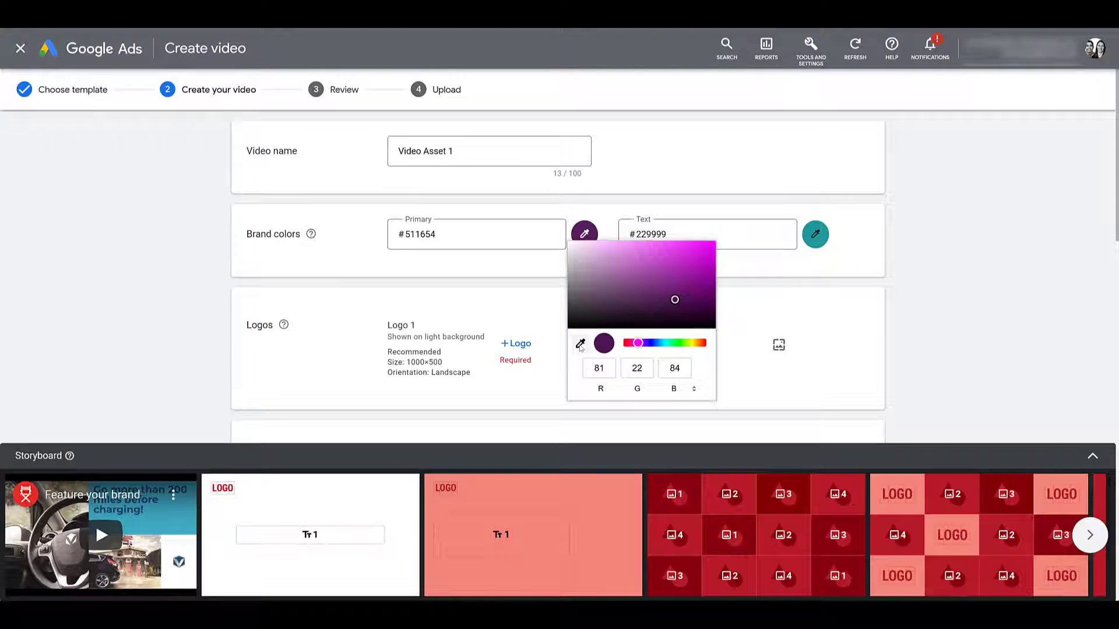
pyautogui.moveTo(584, 350)
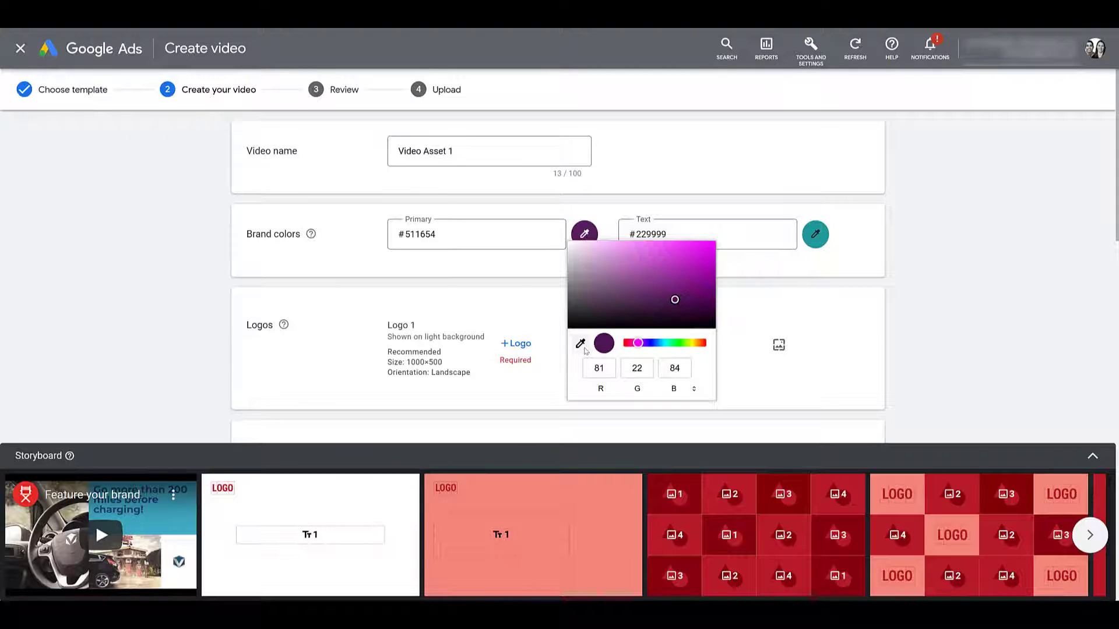
pyautogui.click(579, 343)
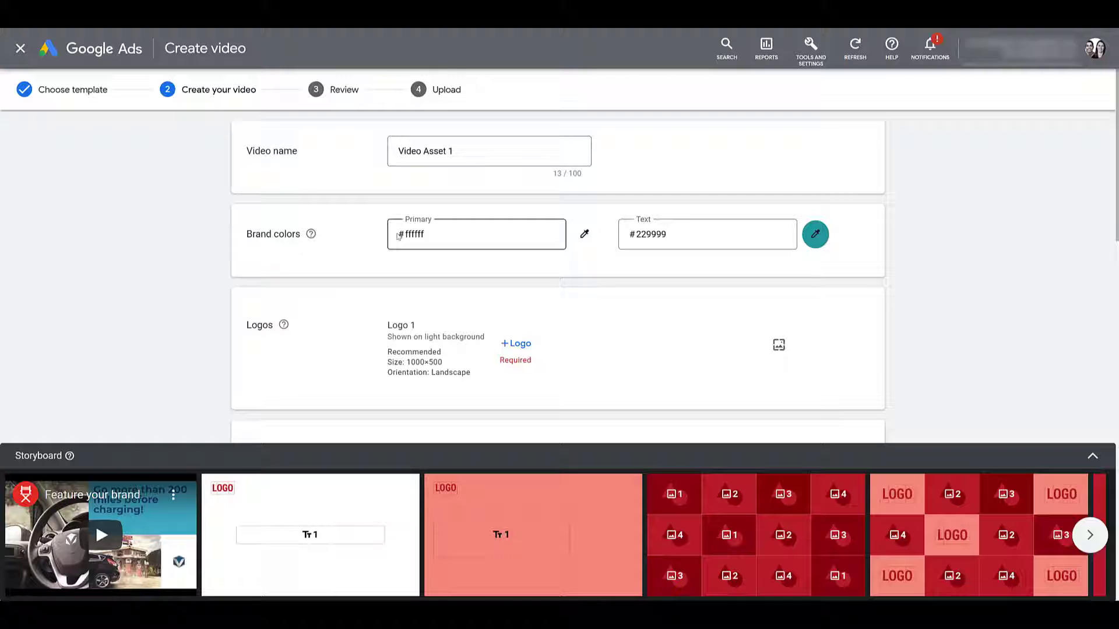
# Re-enter #511654 in the primary brand colour field and confirm it.
pyautogui.click(476, 234)
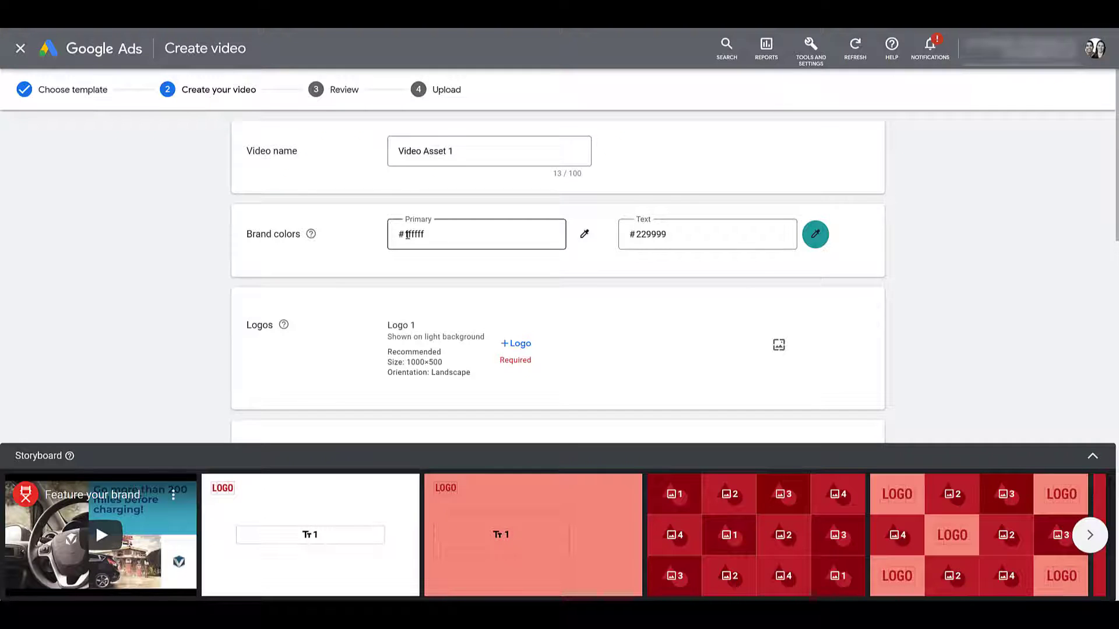
pyautogui.write('511654')
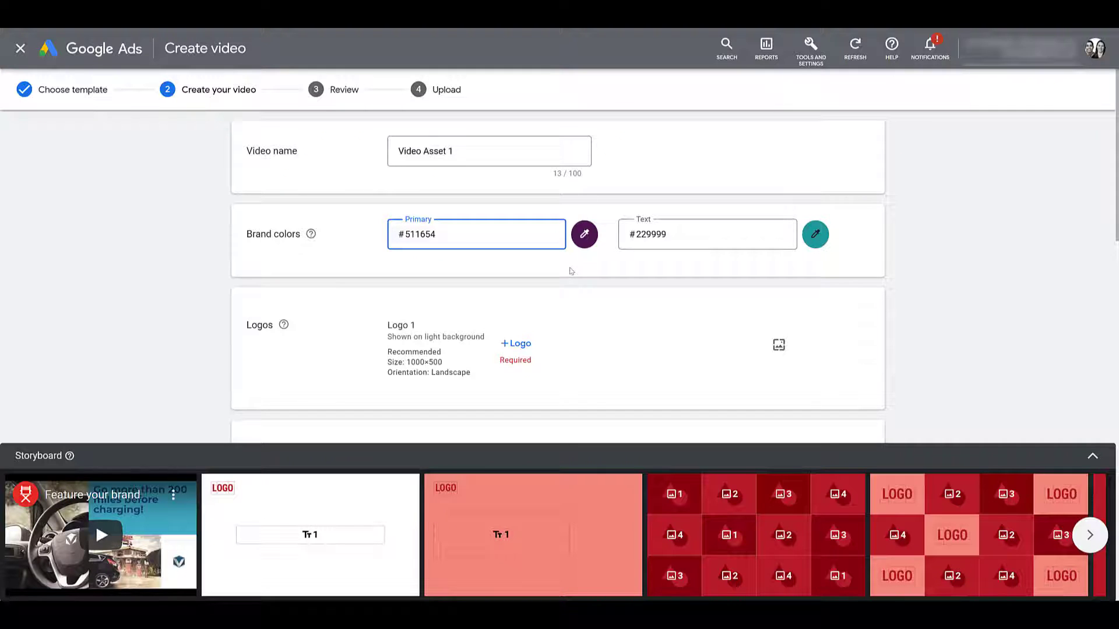
pyautogui.click(475, 235)
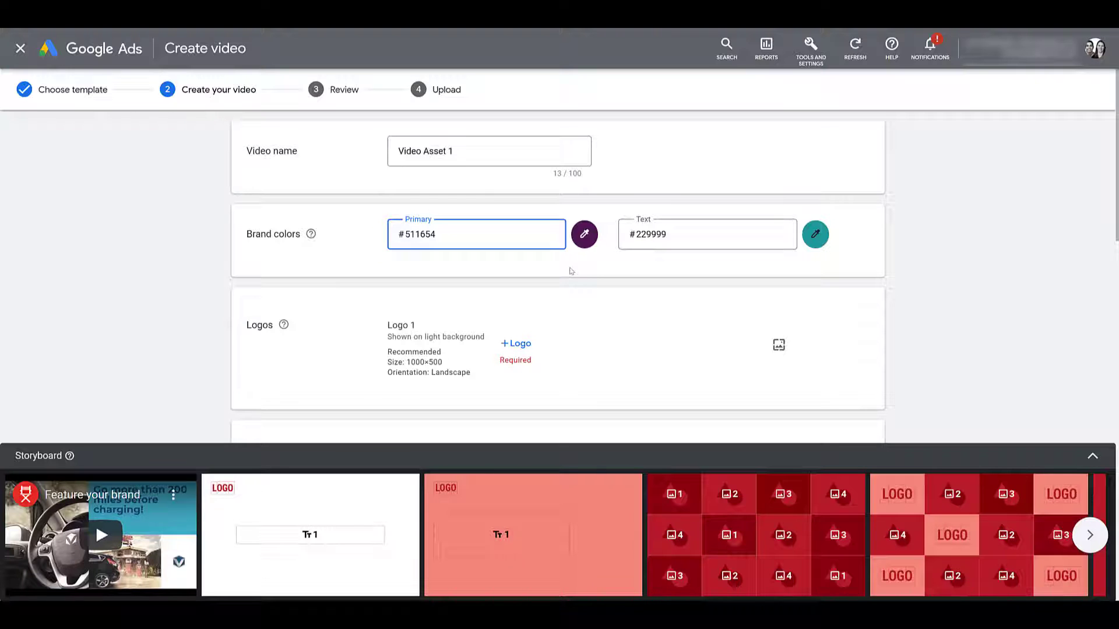
pyautogui.click(476, 234)
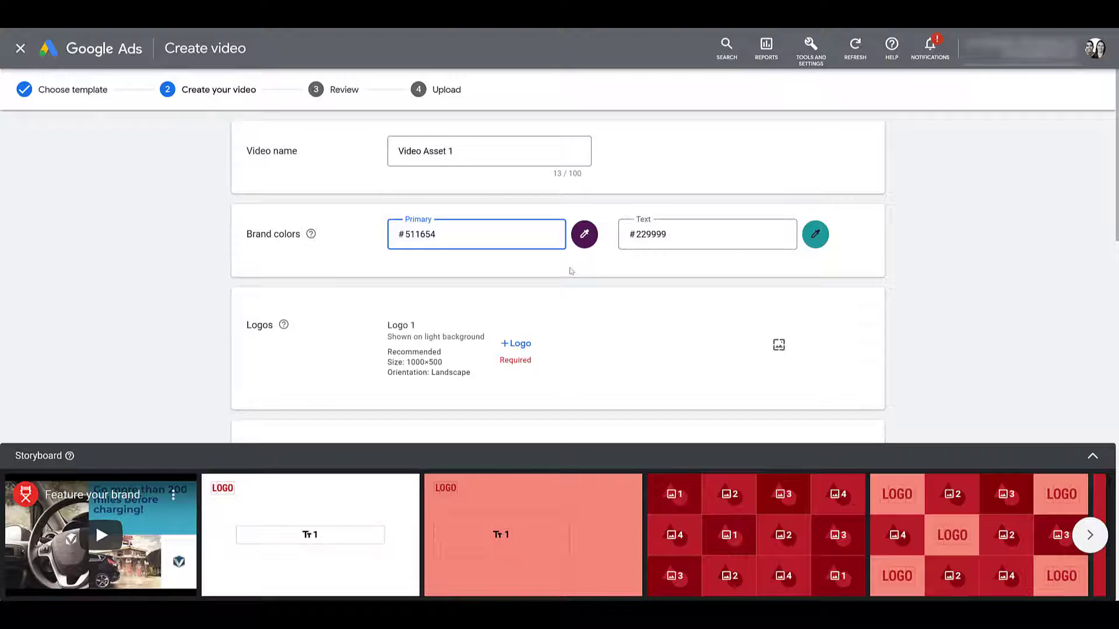
pyautogui.click(475, 234)
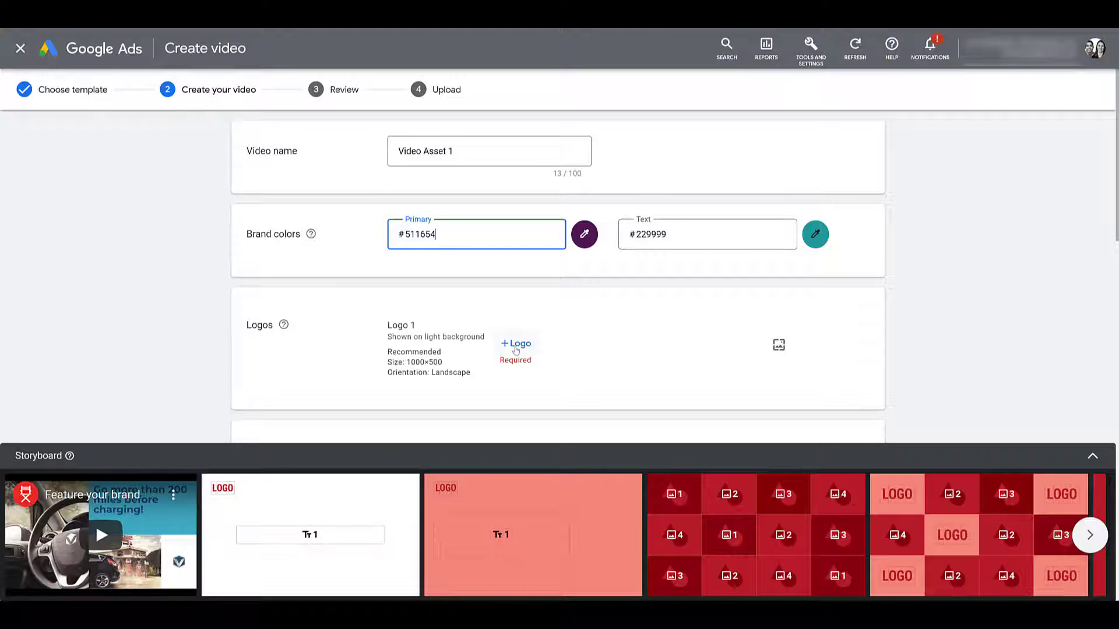
# Fill Logo 1 with YouTube_ProfilePic from the asset library, cropped 2:1, and save.
pyautogui.click(515, 345)
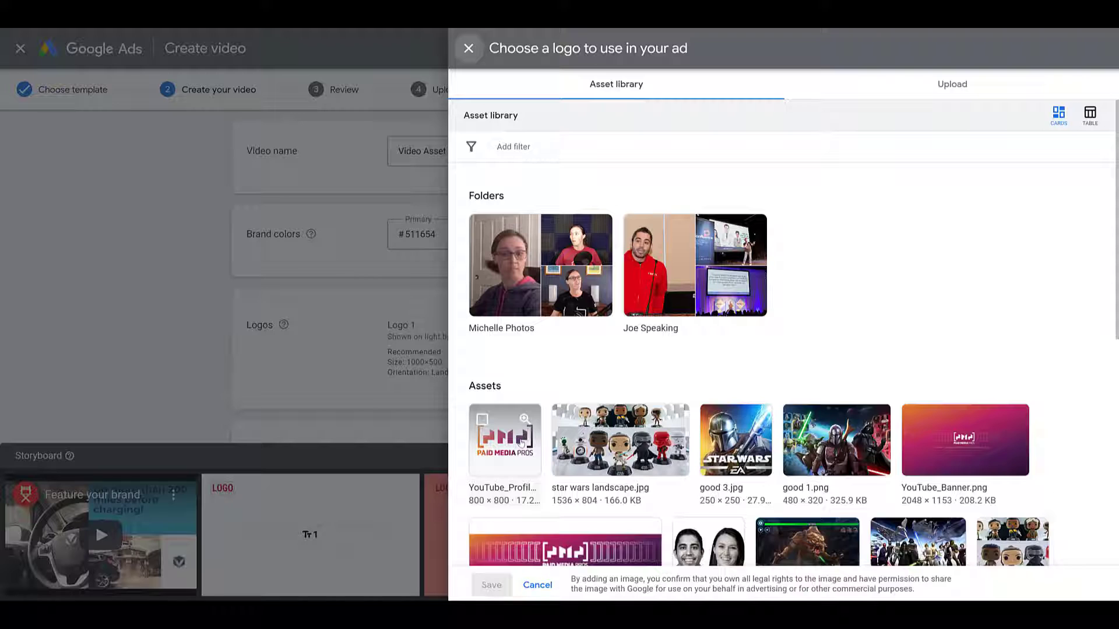
pyautogui.click(505, 440)
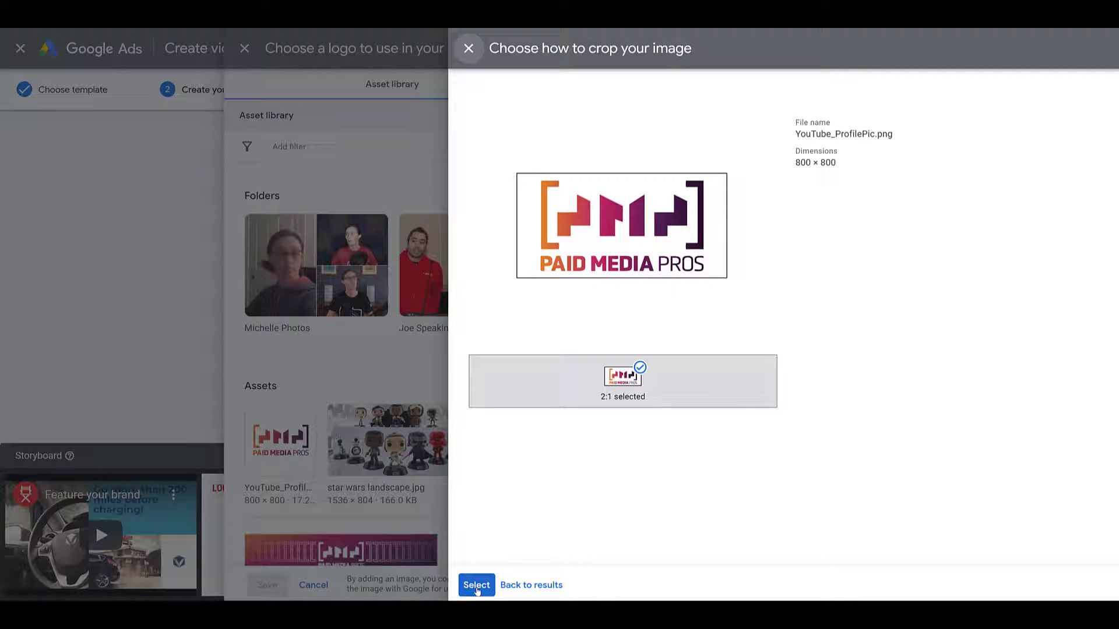
pyautogui.click(475, 585)
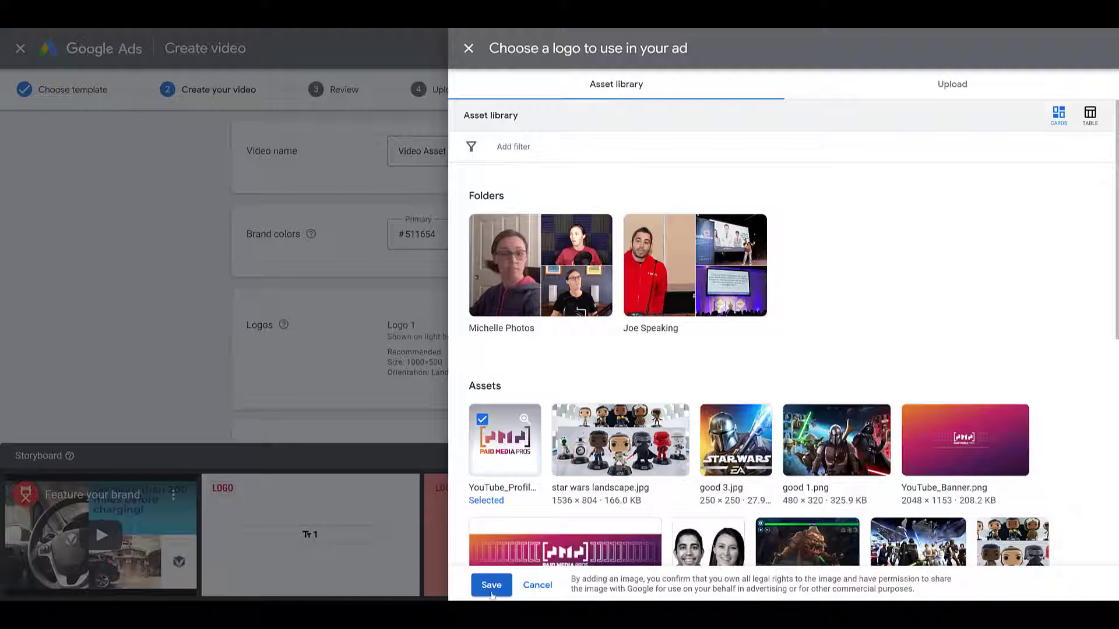
pyautogui.click(490, 585)
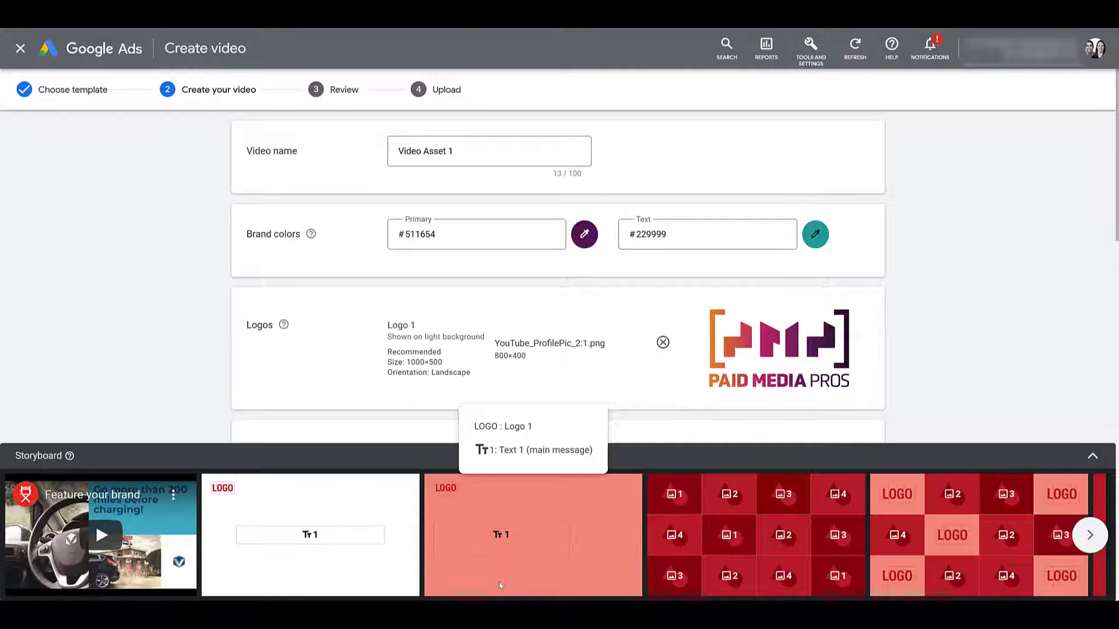
pyautogui.scroll(-3)
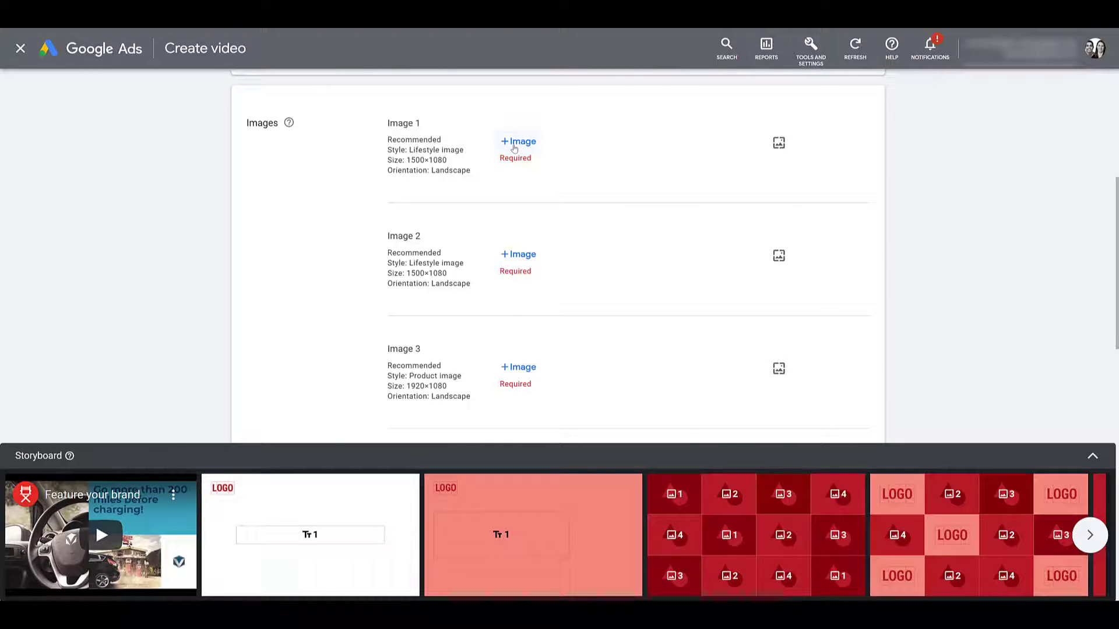
# Upload four speaker photos and choose mp1.png cropped 1.39:1 for Image 1.
pyautogui.click(517, 141)
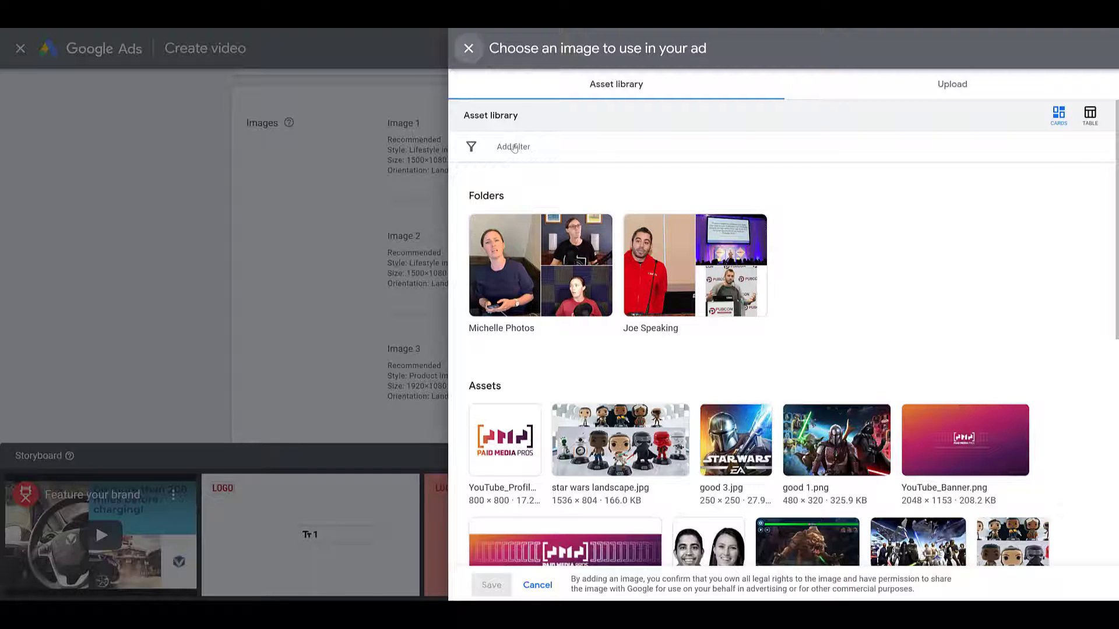
pyautogui.scroll(-3)
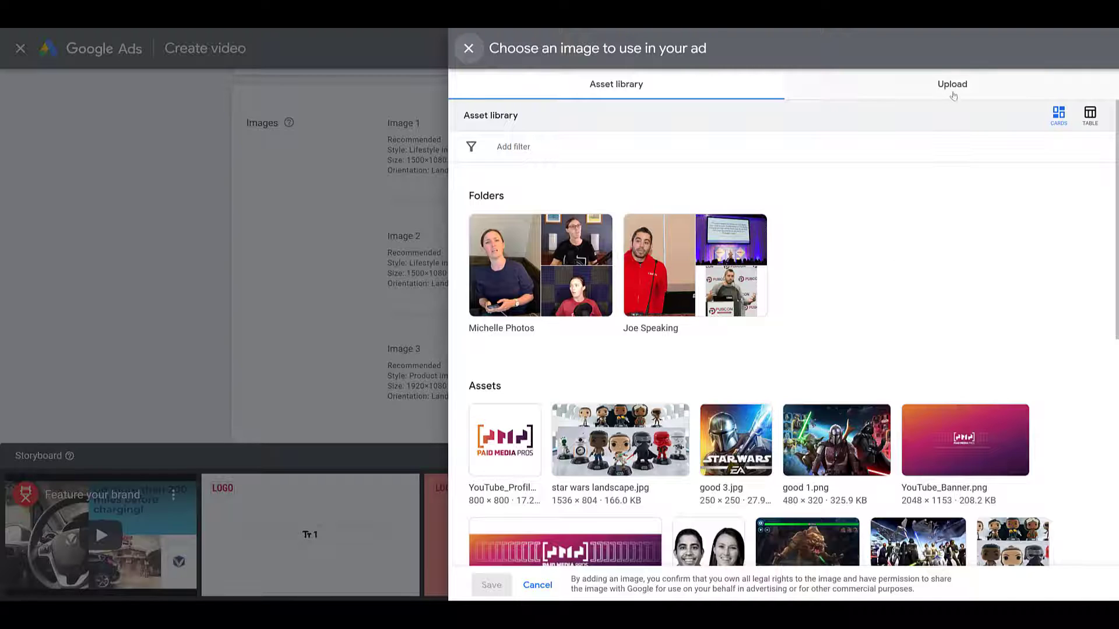
pyautogui.click(952, 84)
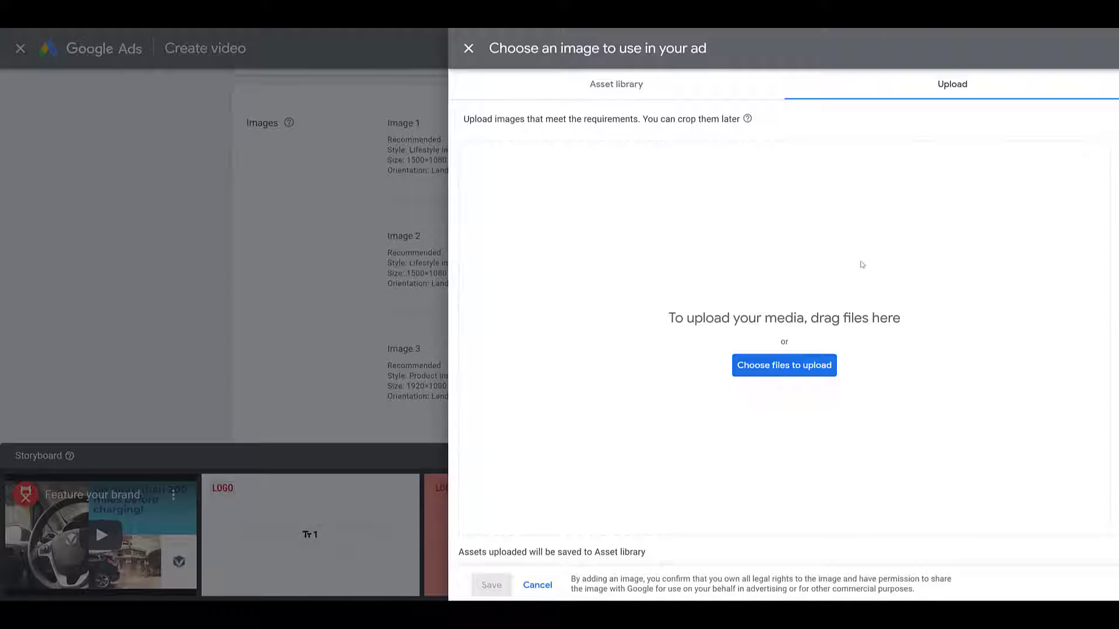
pyautogui.click(783, 364)
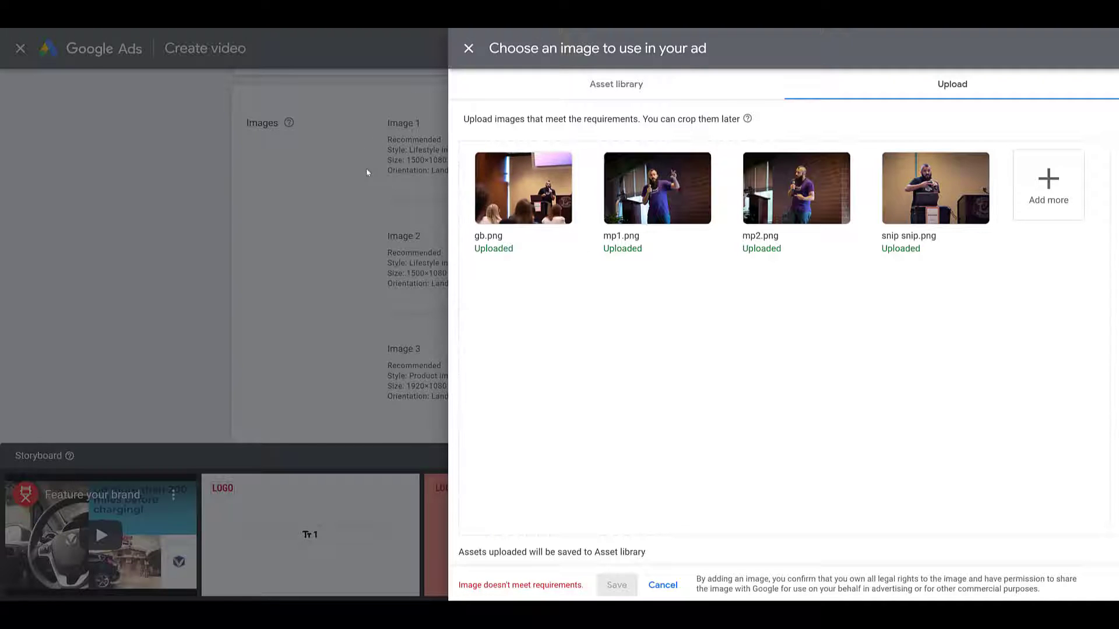
pyautogui.moveTo(578, 288)
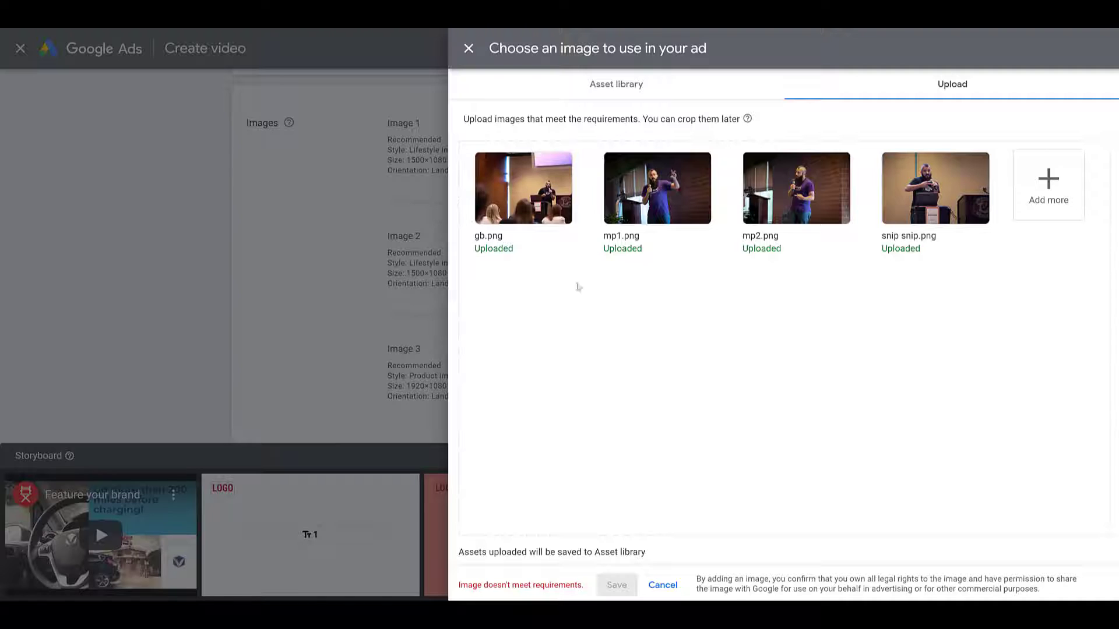
pyautogui.moveTo(588, 329)
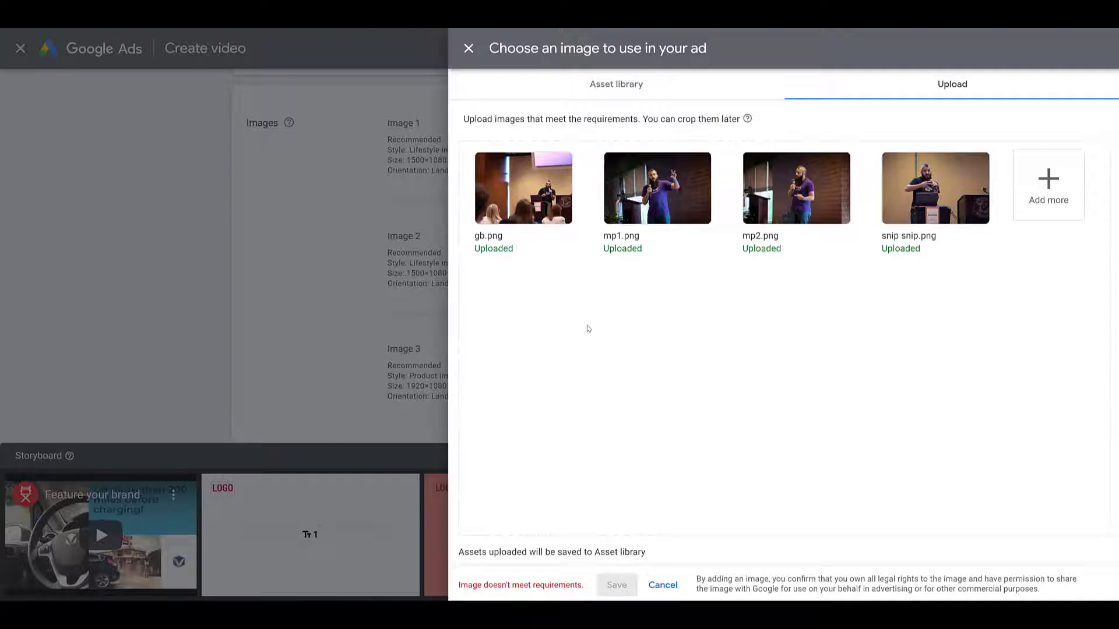
pyautogui.click(656, 188)
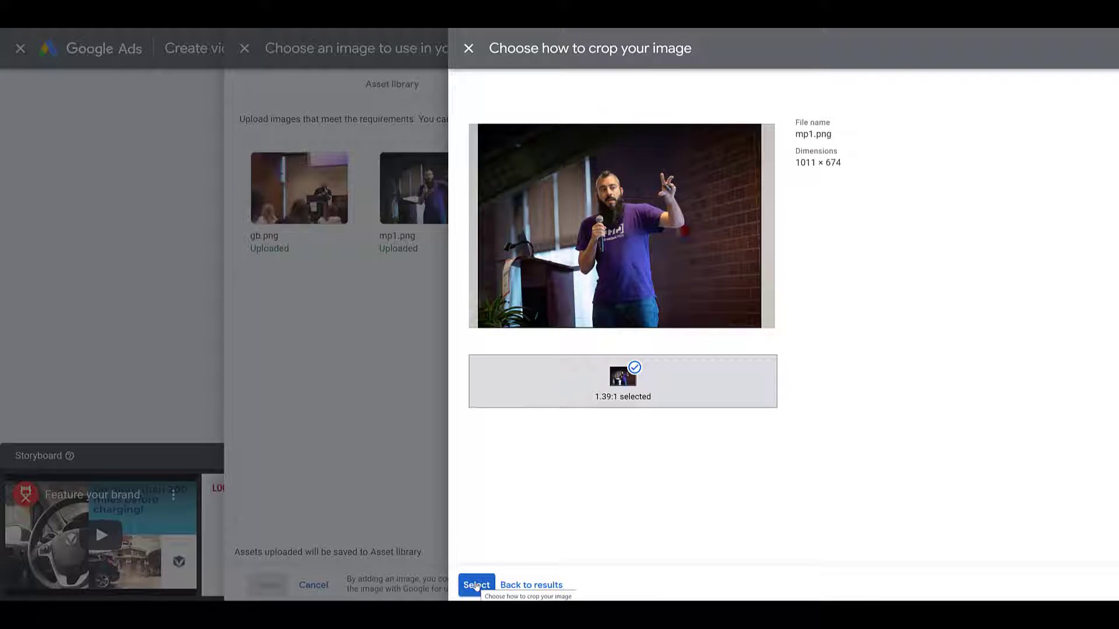
pyautogui.click(475, 584)
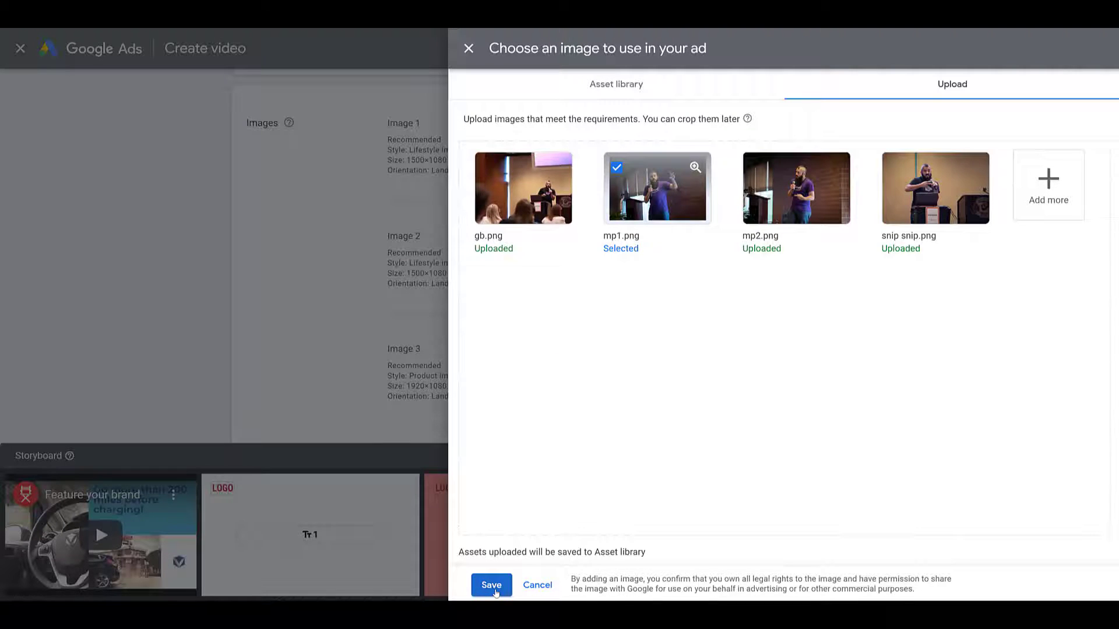
# Save mp1.png as Image 1 and fill Image 2 with gb.png cropped 1.39:1.
pyautogui.click(490, 585)
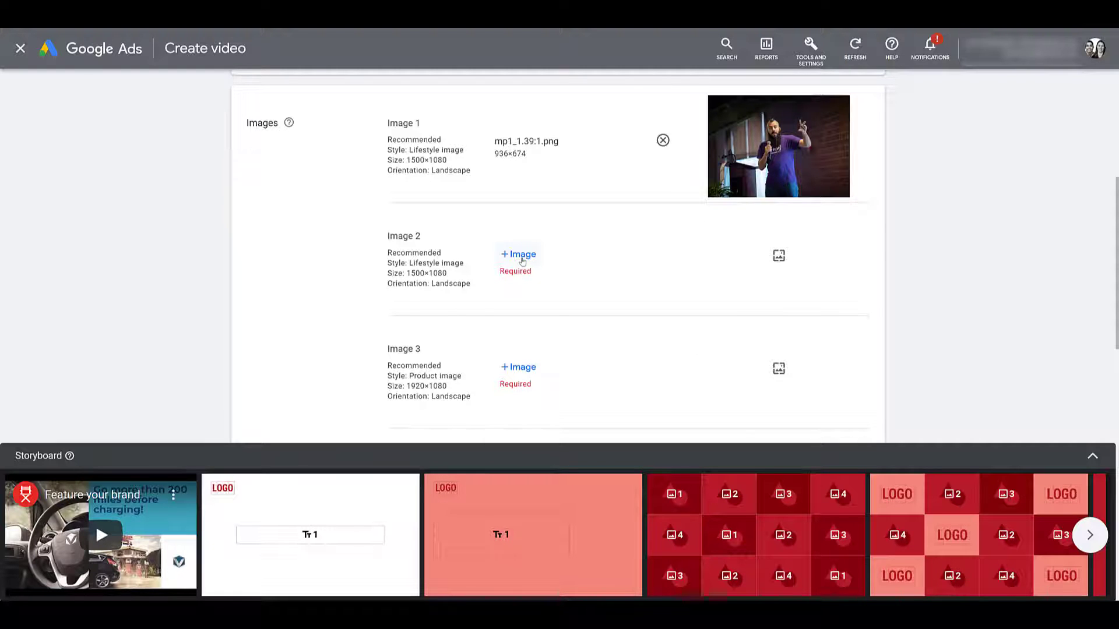
pyautogui.click(518, 256)
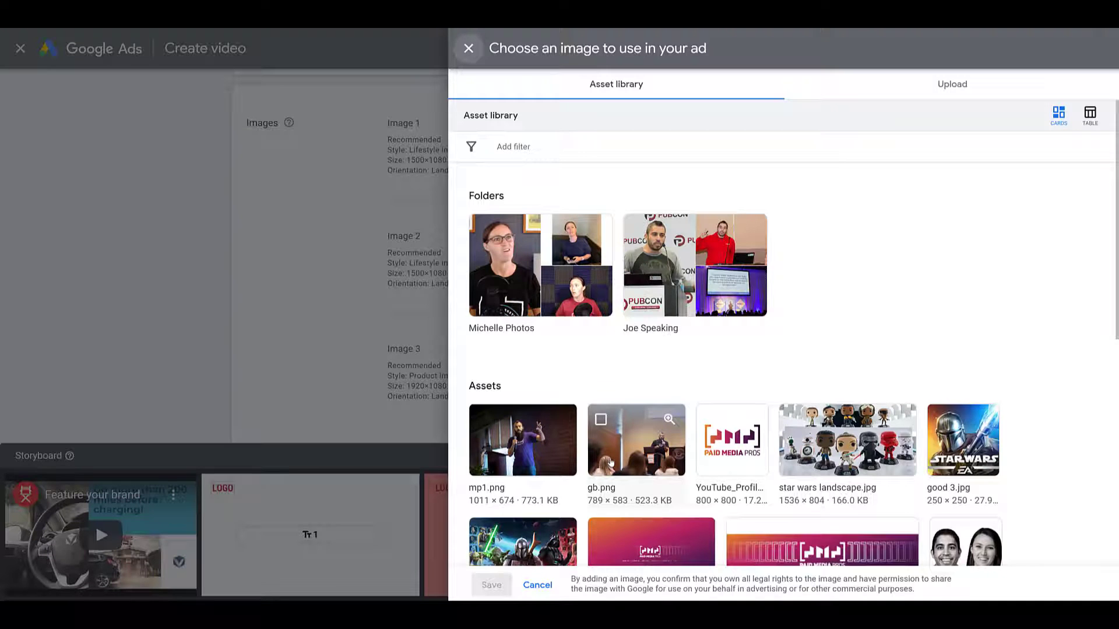
pyautogui.click(635, 439)
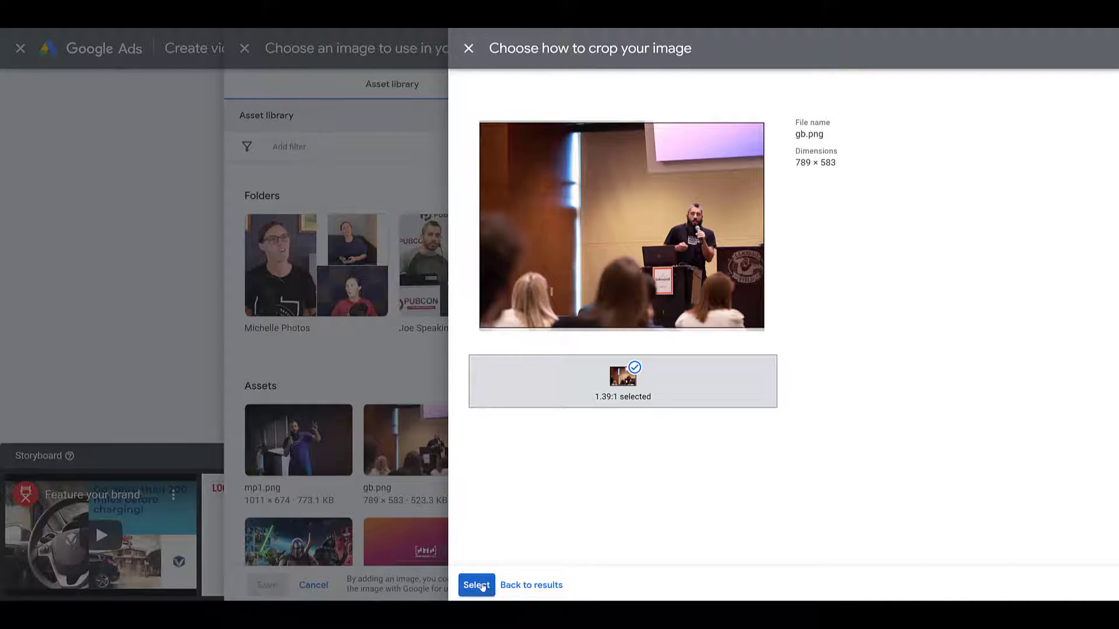
pyautogui.click(476, 585)
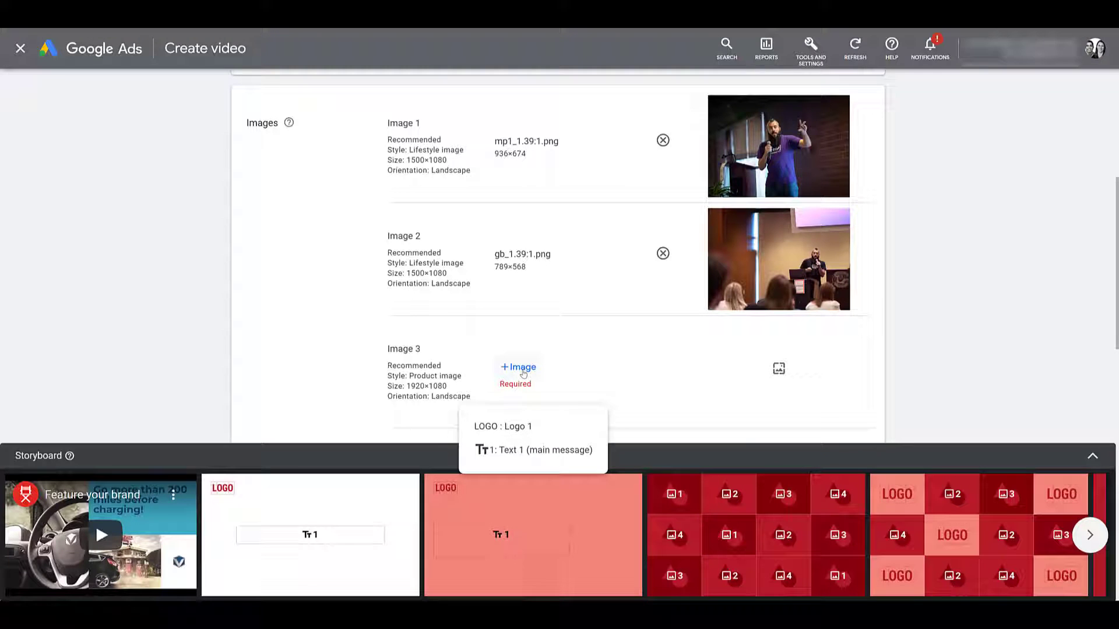
# Fill Image 3 with uploaded mp2.png cropped 16:9.
pyautogui.click(517, 367)
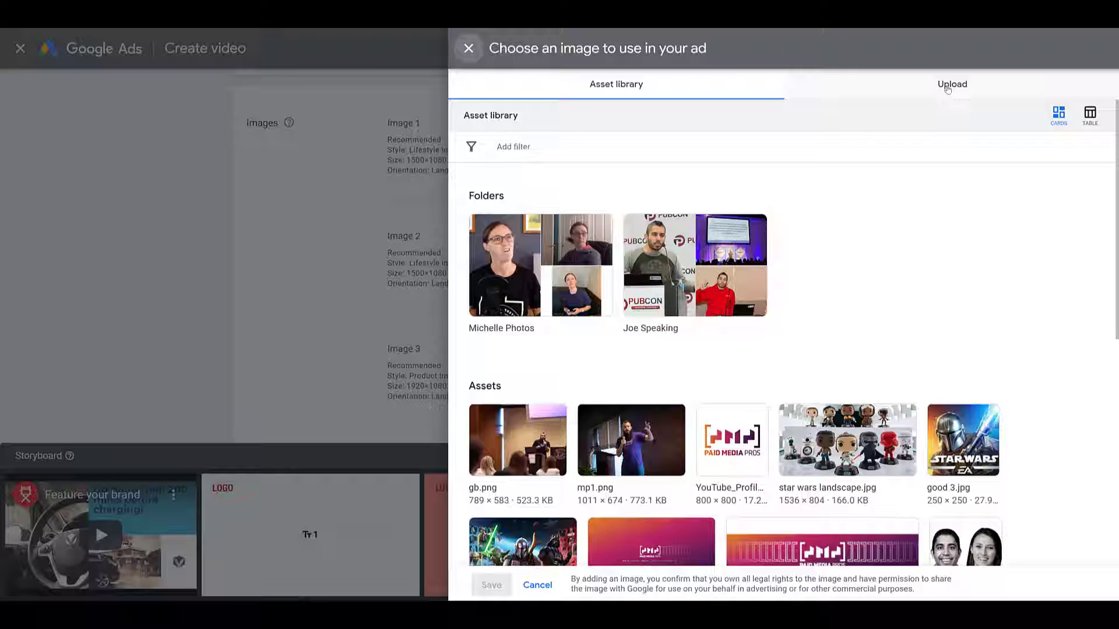
pyautogui.click(951, 84)
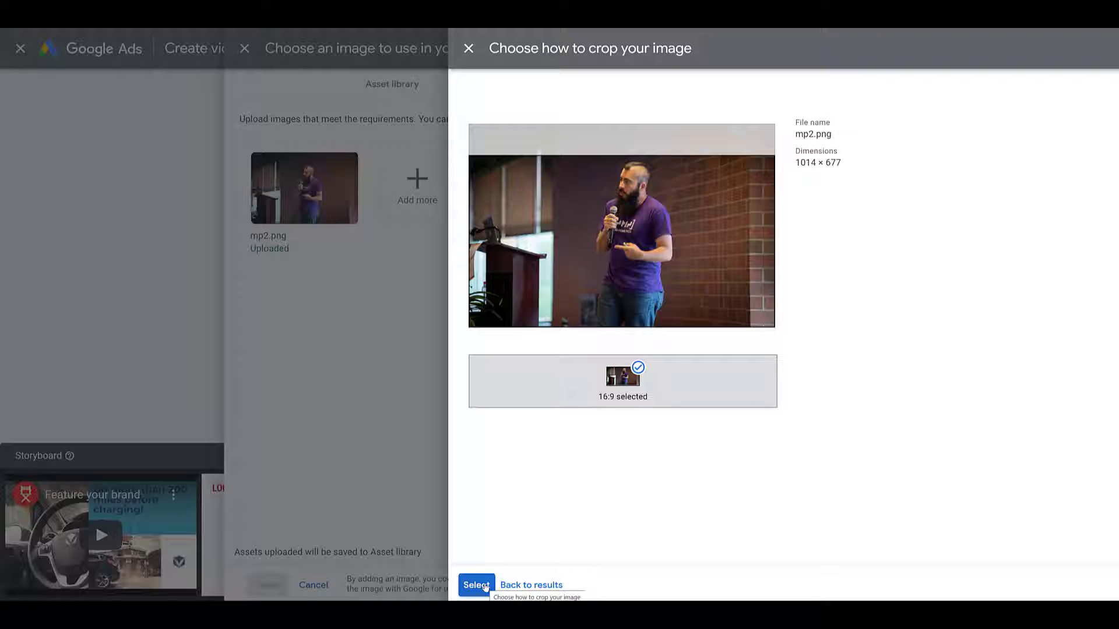
pyautogui.click(475, 584)
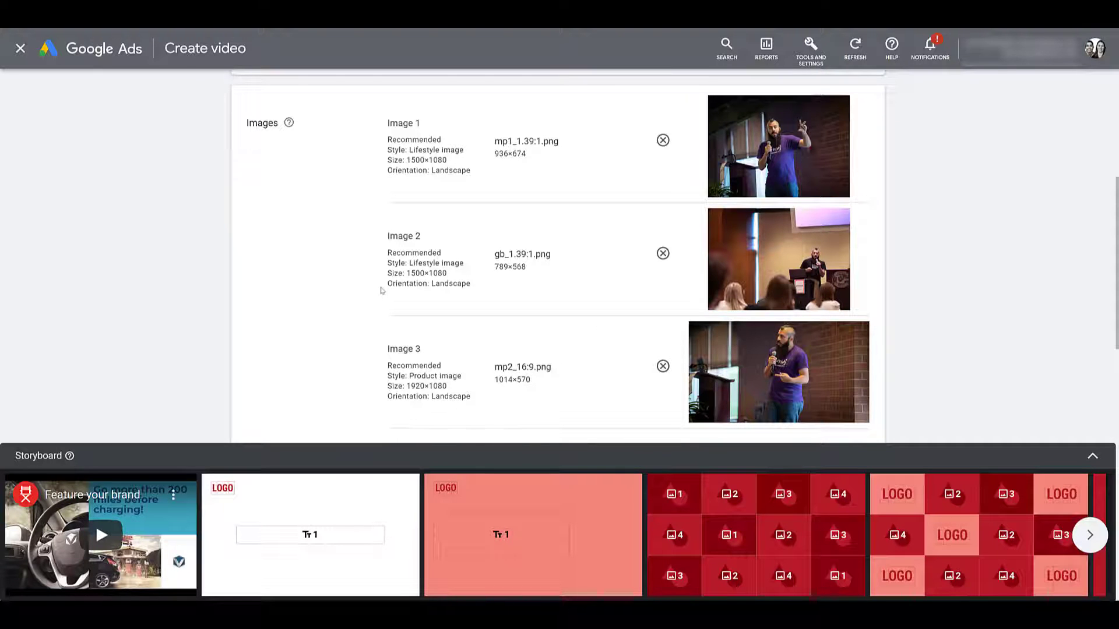
# Fill Images 4–6 with snip snip, pubcon austin 2020 2 and YouTube_Banner.
pyautogui.scroll(-3)
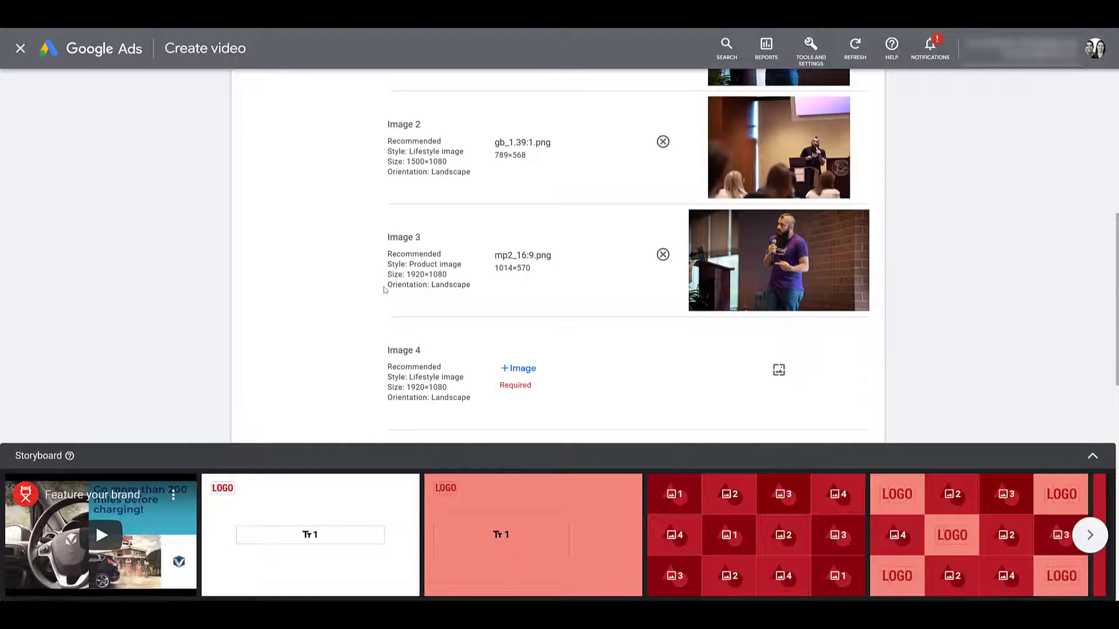
pyautogui.scroll(-3)
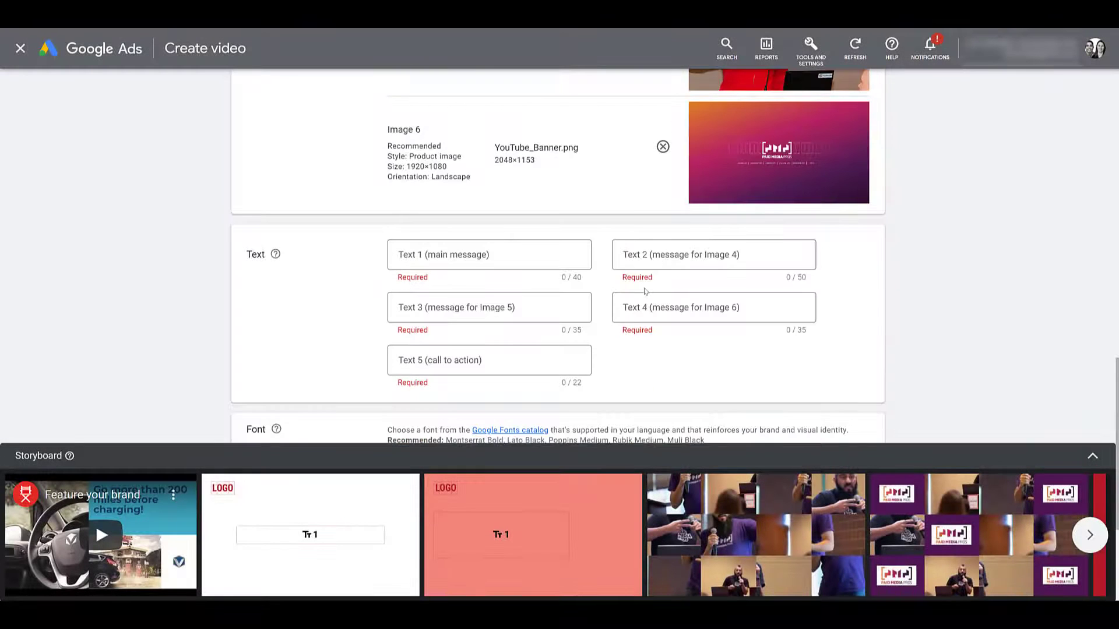
pyautogui.scroll(-3)
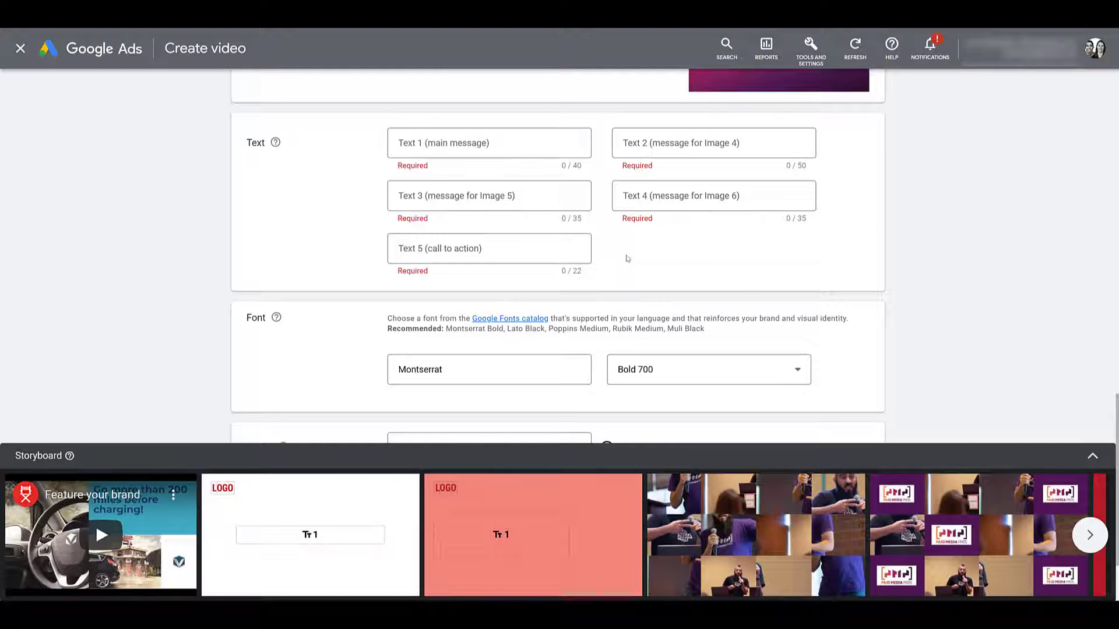
pyautogui.click(488, 142)
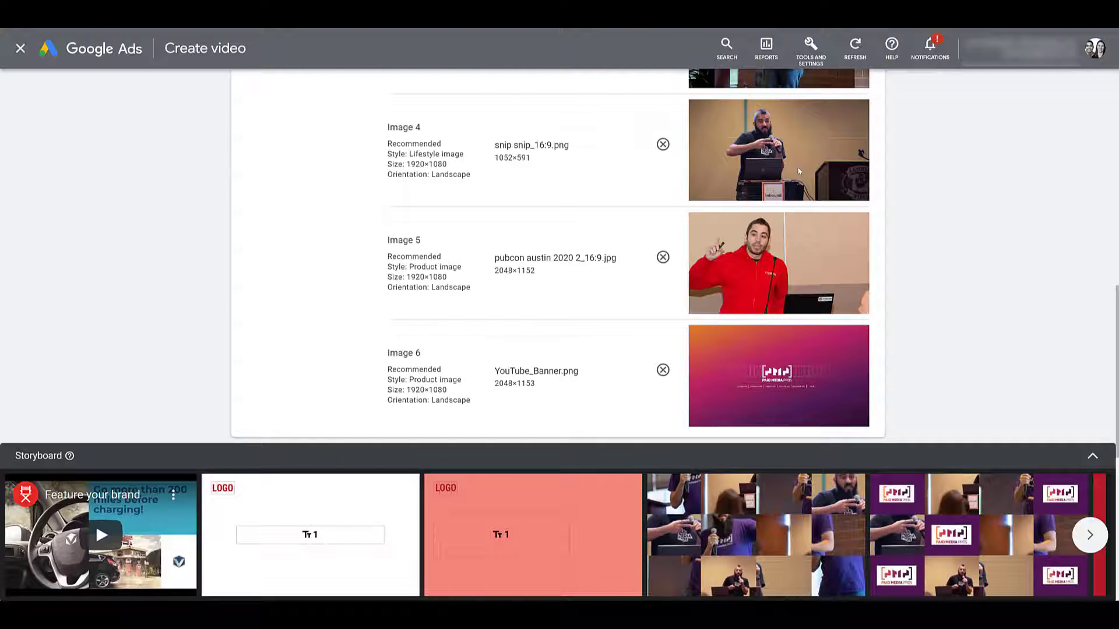
pyautogui.scroll(-3)
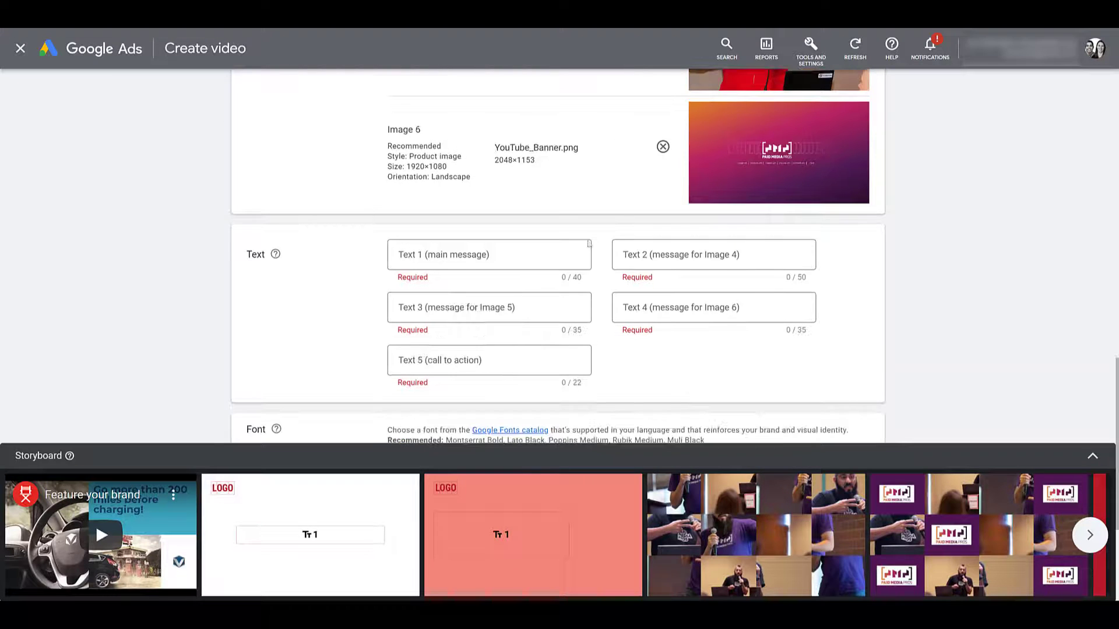
# Enter Text 1–5 from 'Free PPC Videos' through the 'Subscribe Now!' call to action.
pyautogui.click(712, 307)
pyautogui.write('Two videos released every week')
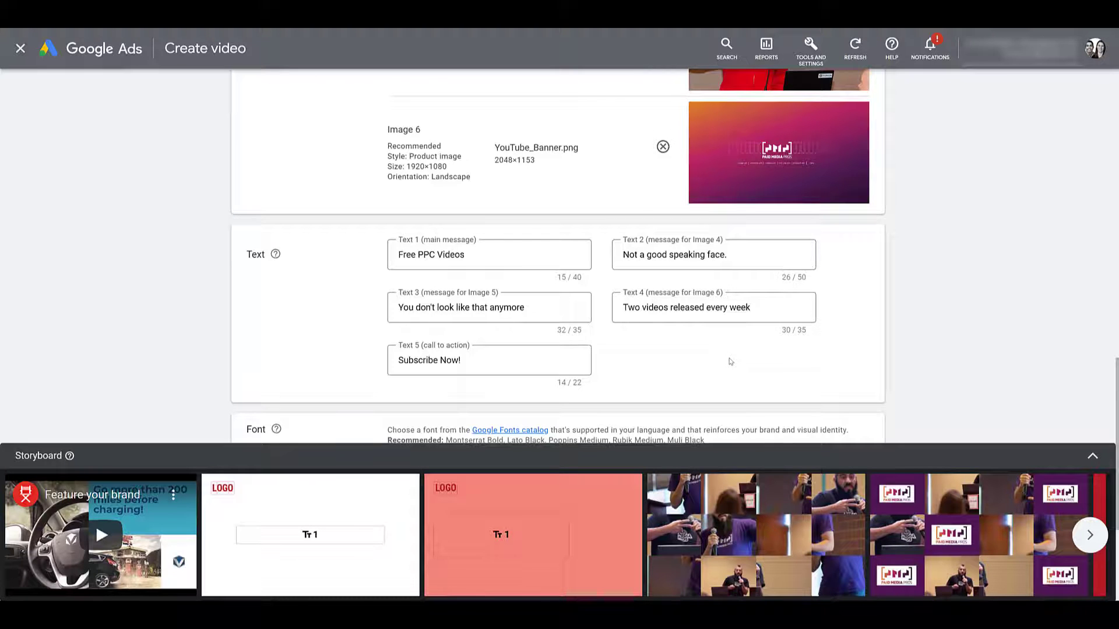
# Choose Montserrat Alternates from the font suggestions at Regular 400 weight.
pyautogui.scroll(-3)
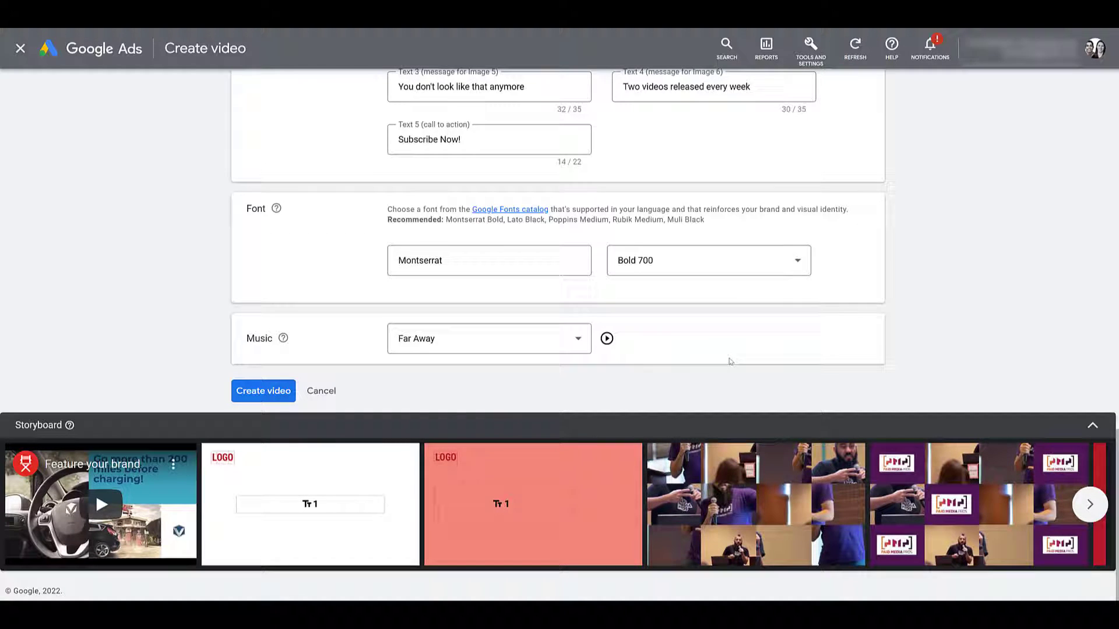
pyautogui.click(489, 260)
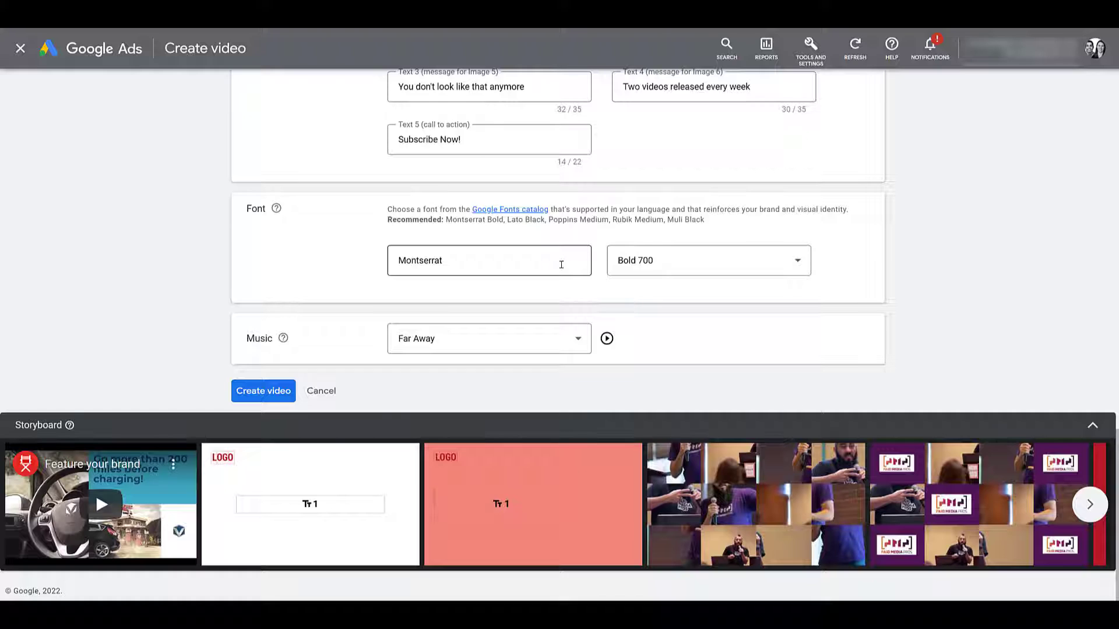
pyautogui.click(488, 260)
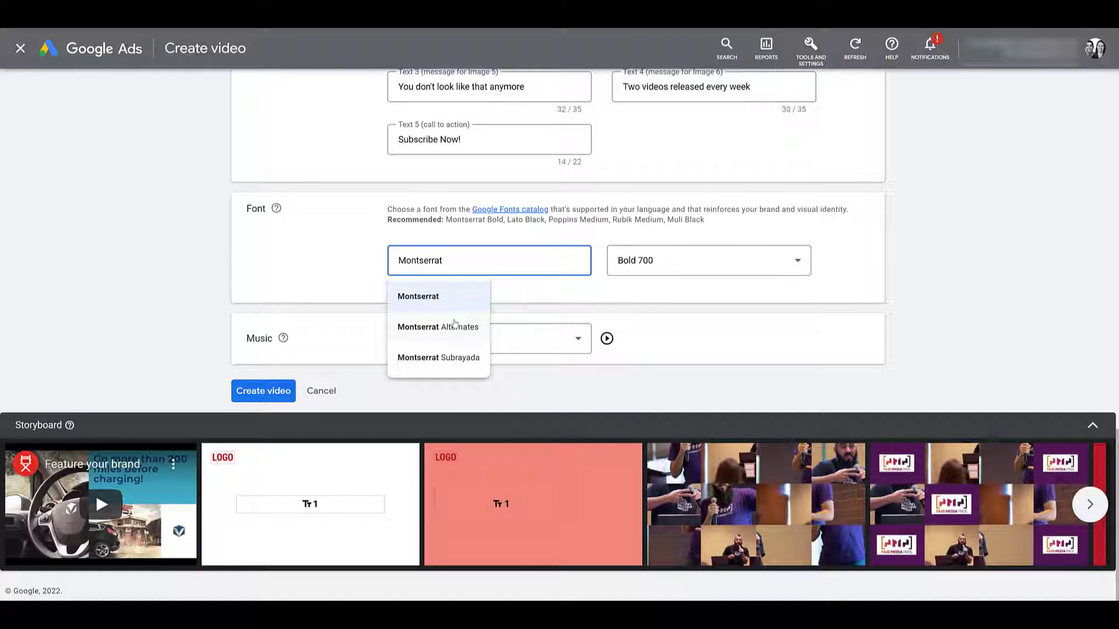
pyautogui.click(437, 327)
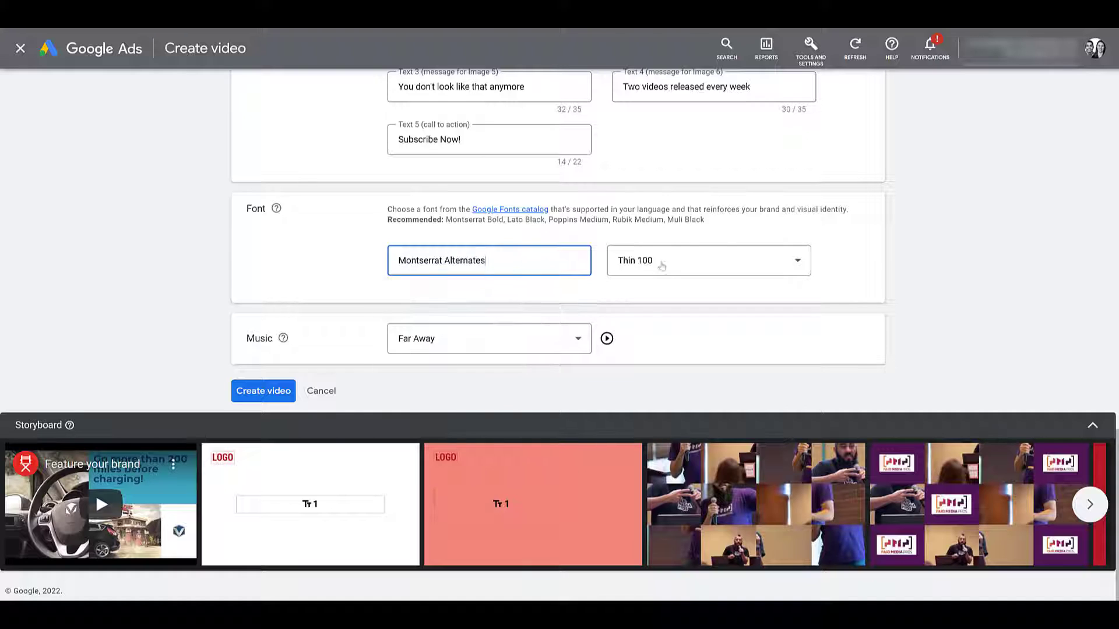
pyautogui.click(707, 260)
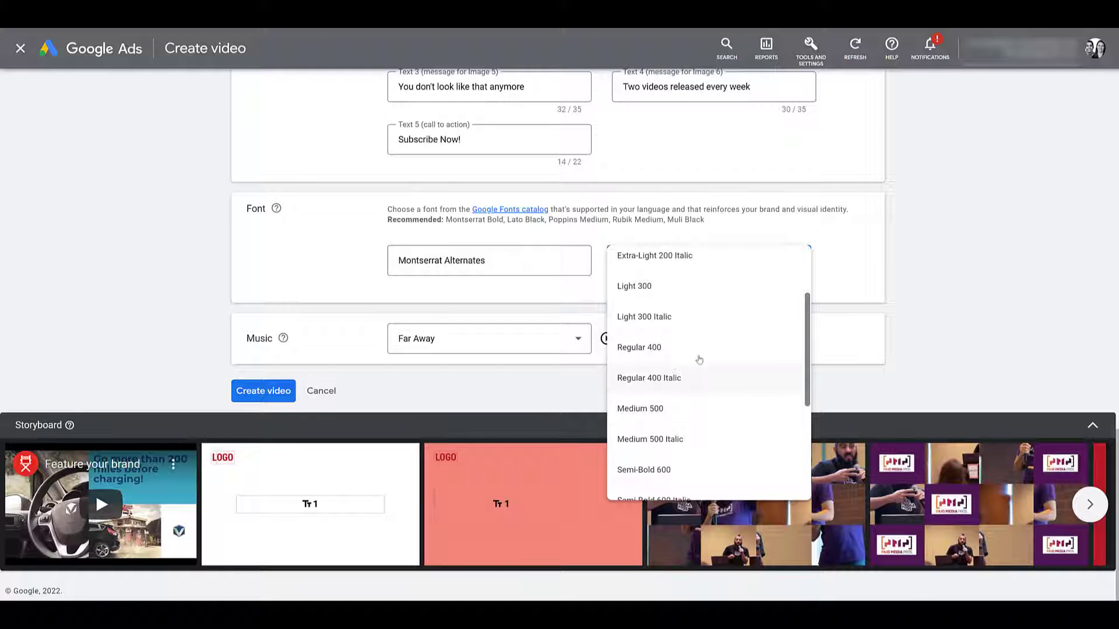
pyautogui.click(638, 348)
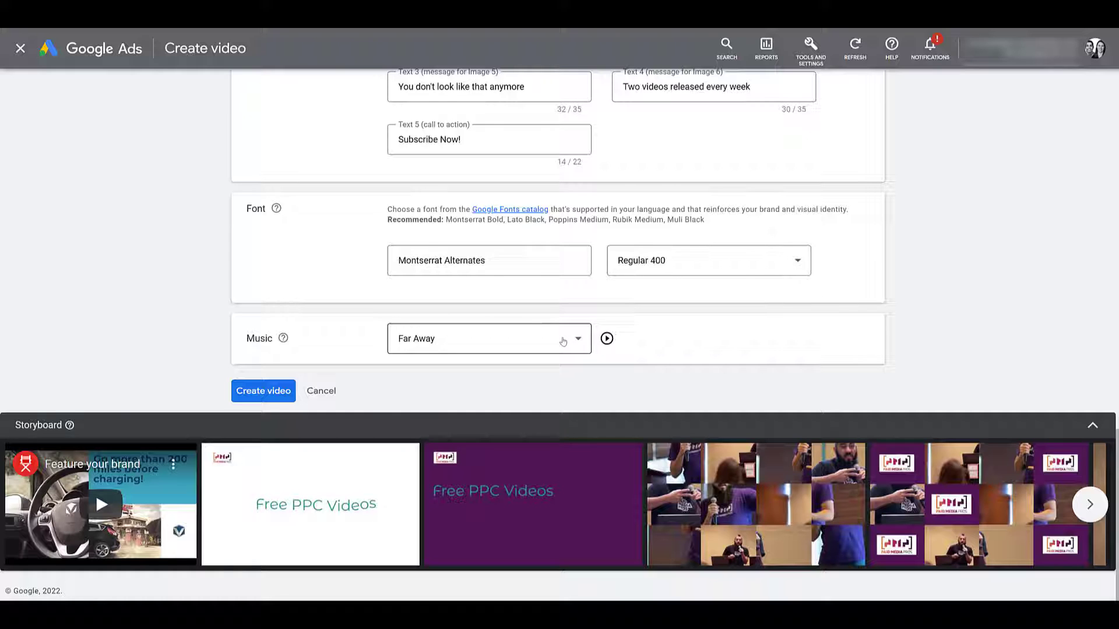
# Replace the Far Away music track with Wolf Moon from the track list.
pyautogui.click(488, 338)
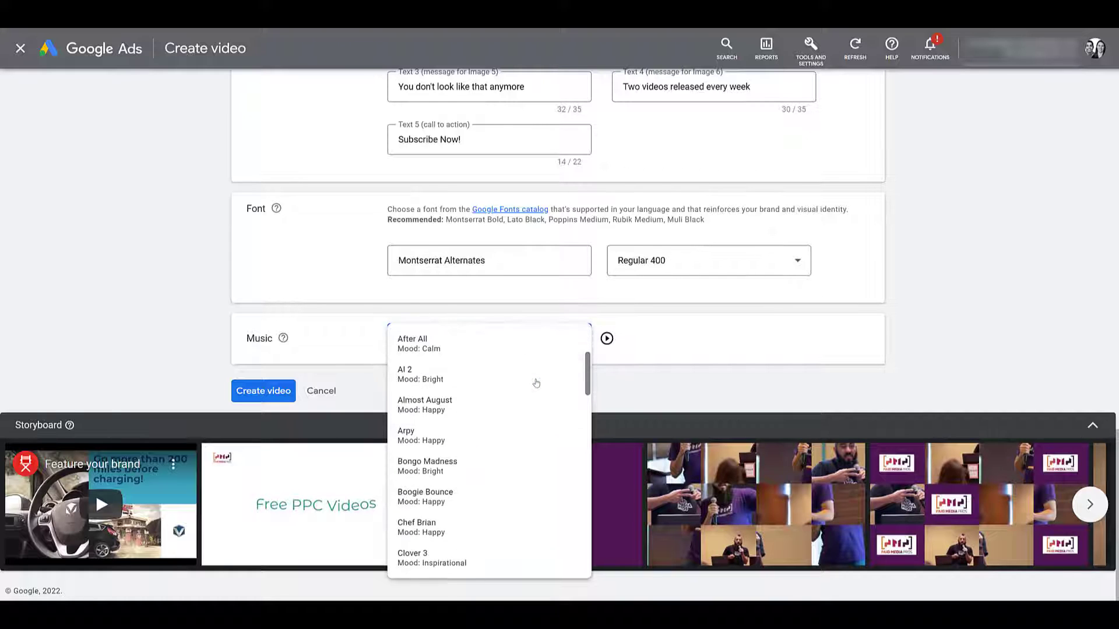
pyautogui.scroll(-3)
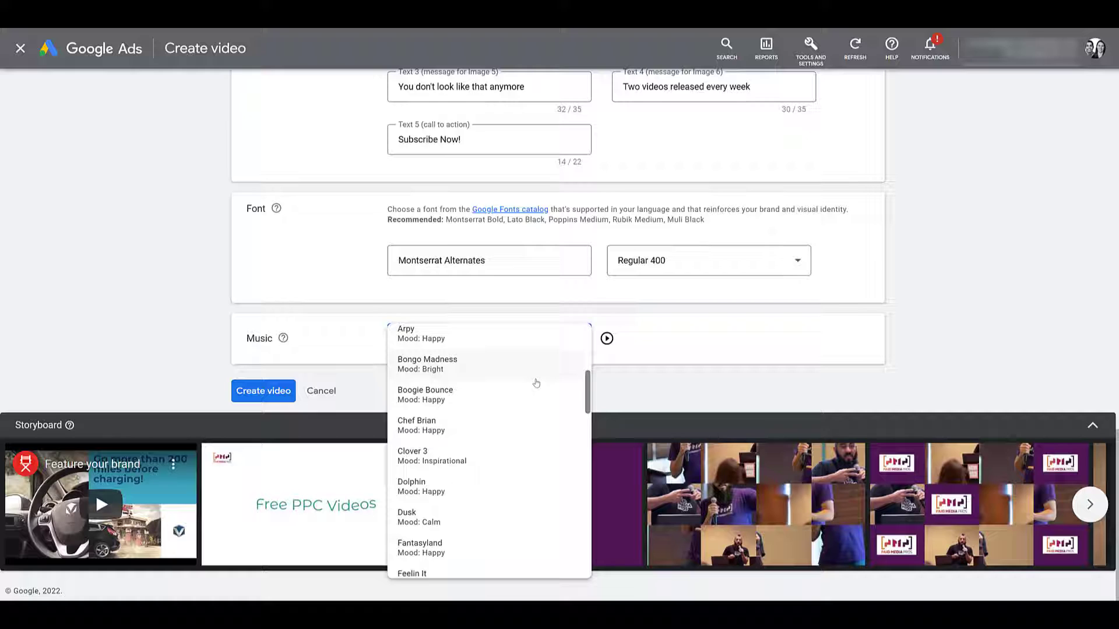
pyautogui.scroll(-3)
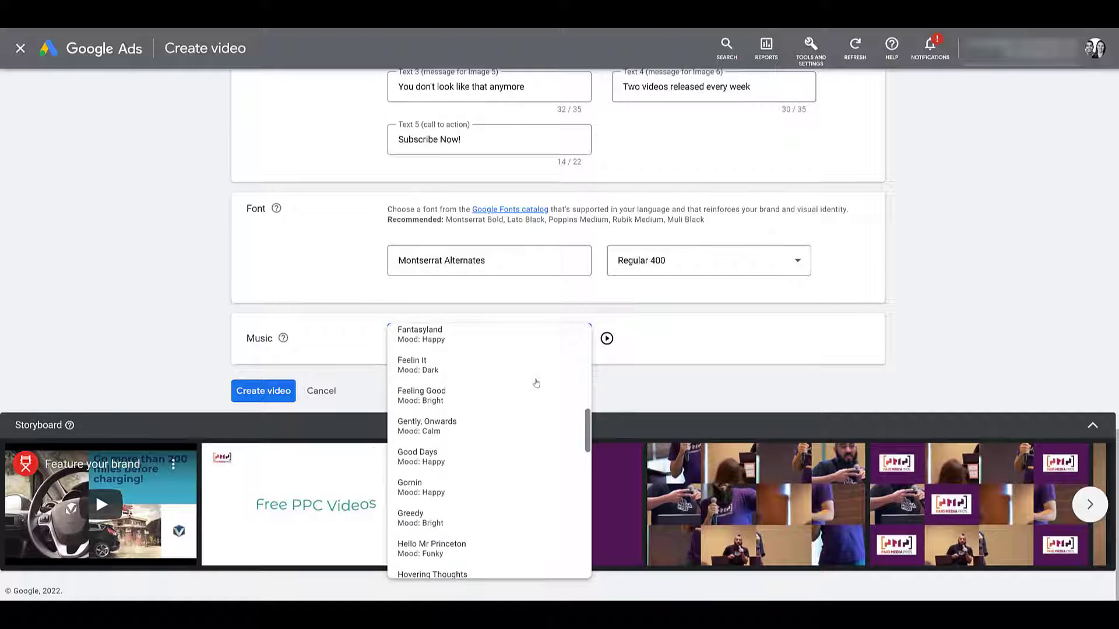
pyautogui.scroll(-3)
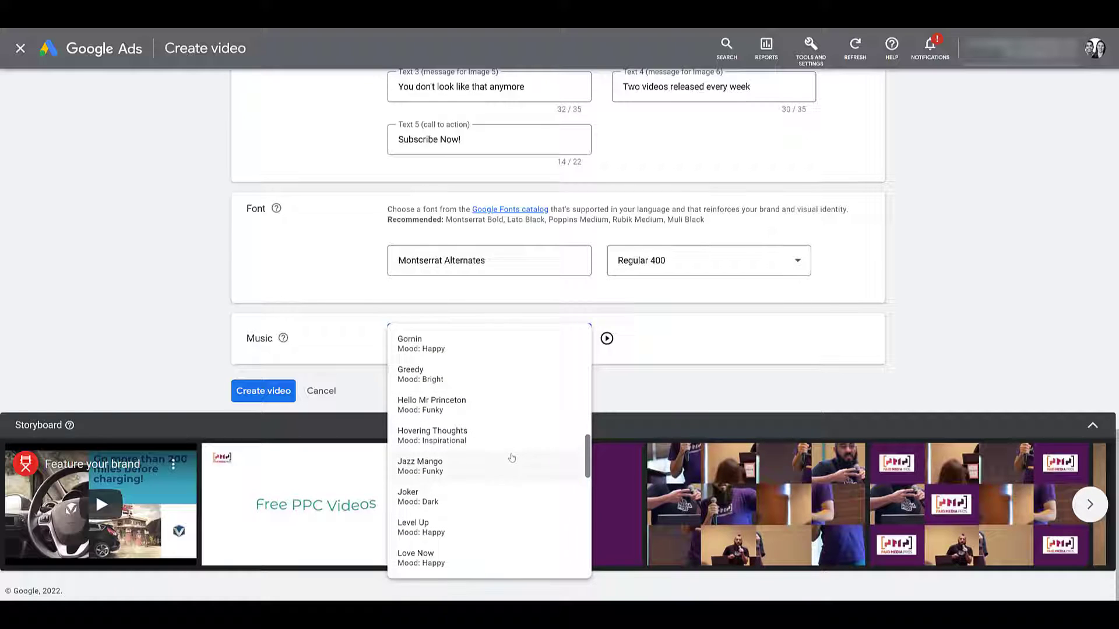
pyautogui.scroll(-3)
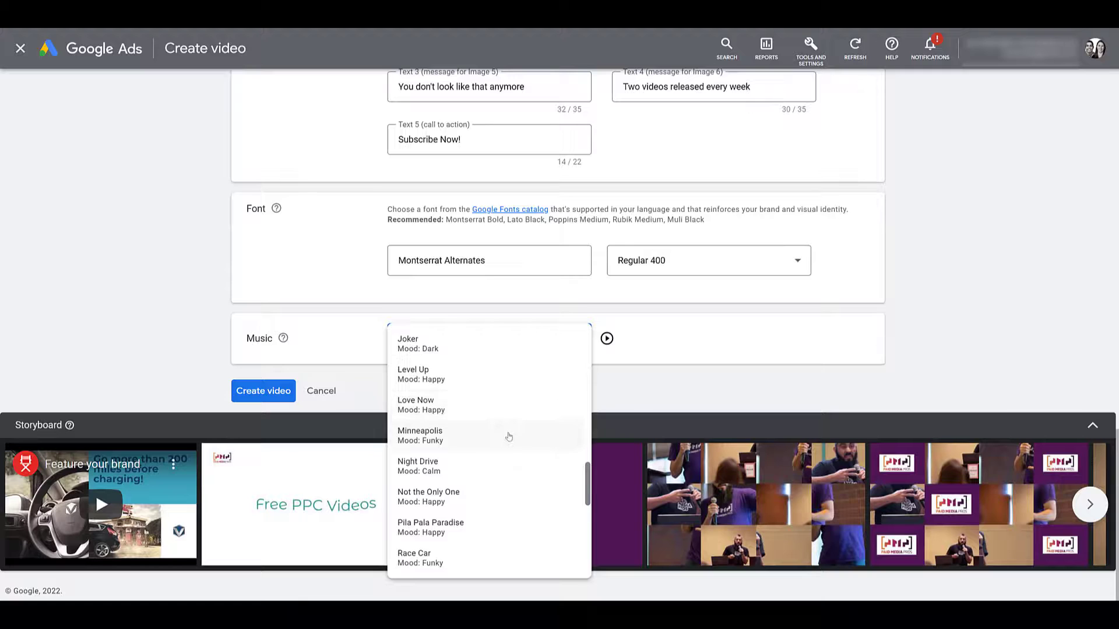
pyautogui.scroll(-3)
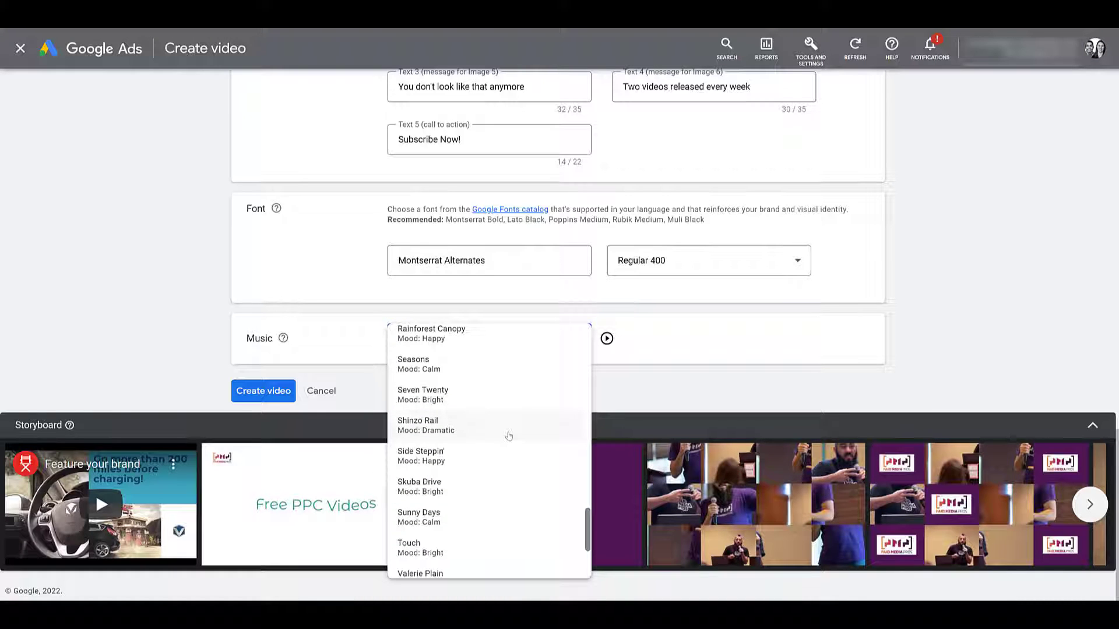
pyautogui.scroll(-3)
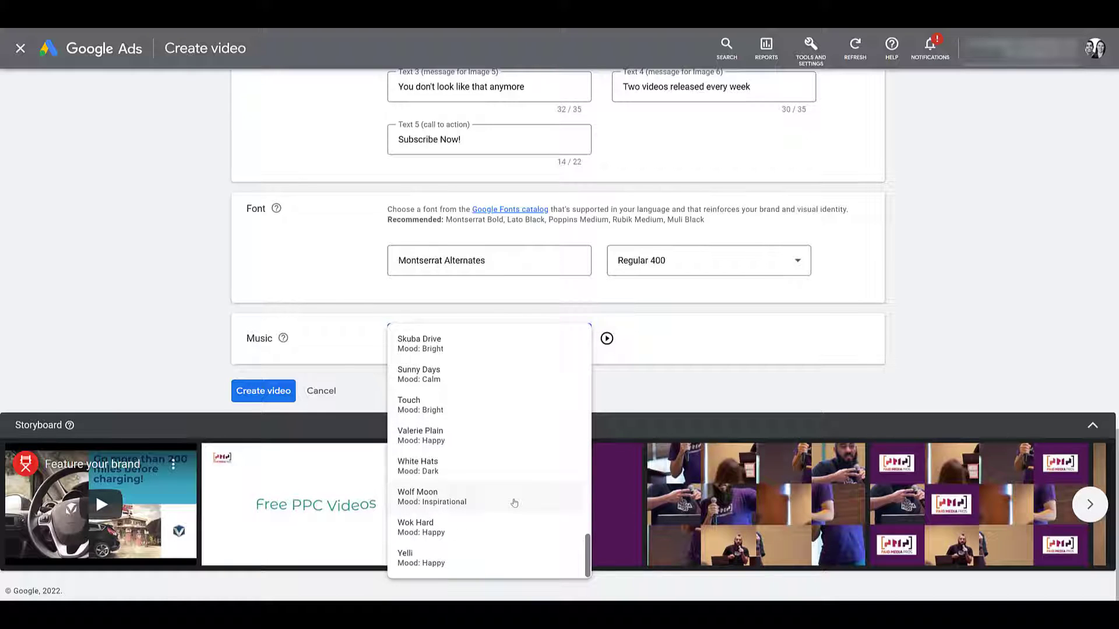
pyautogui.click(431, 496)
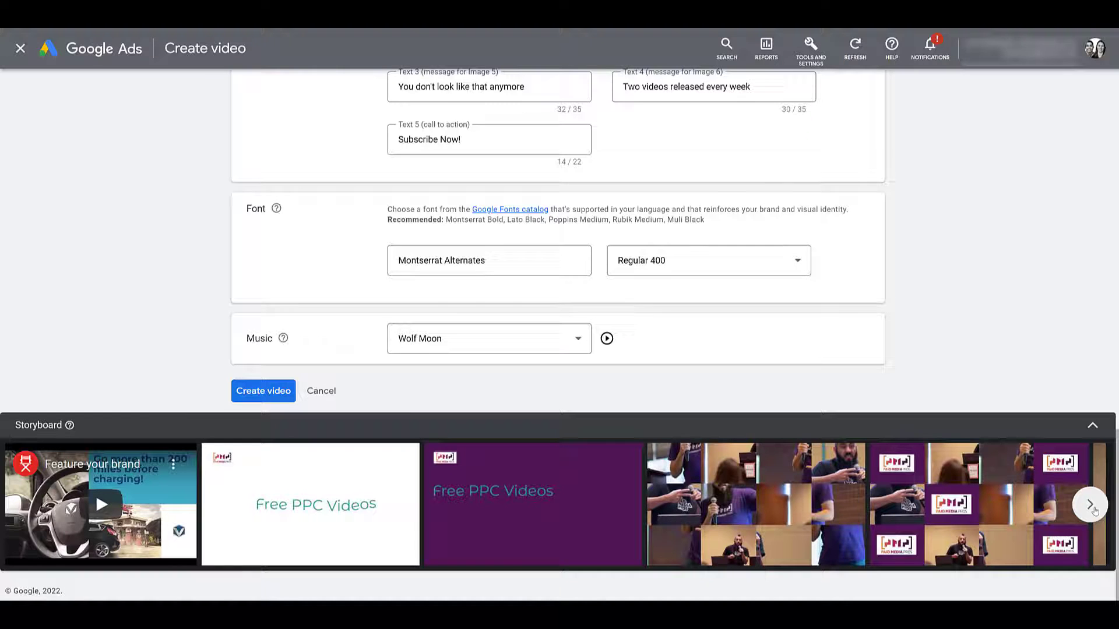
# Step the storyboard forward through the remaining scenes to the final Subscribe Now! scene.
pyautogui.click(1089, 505)
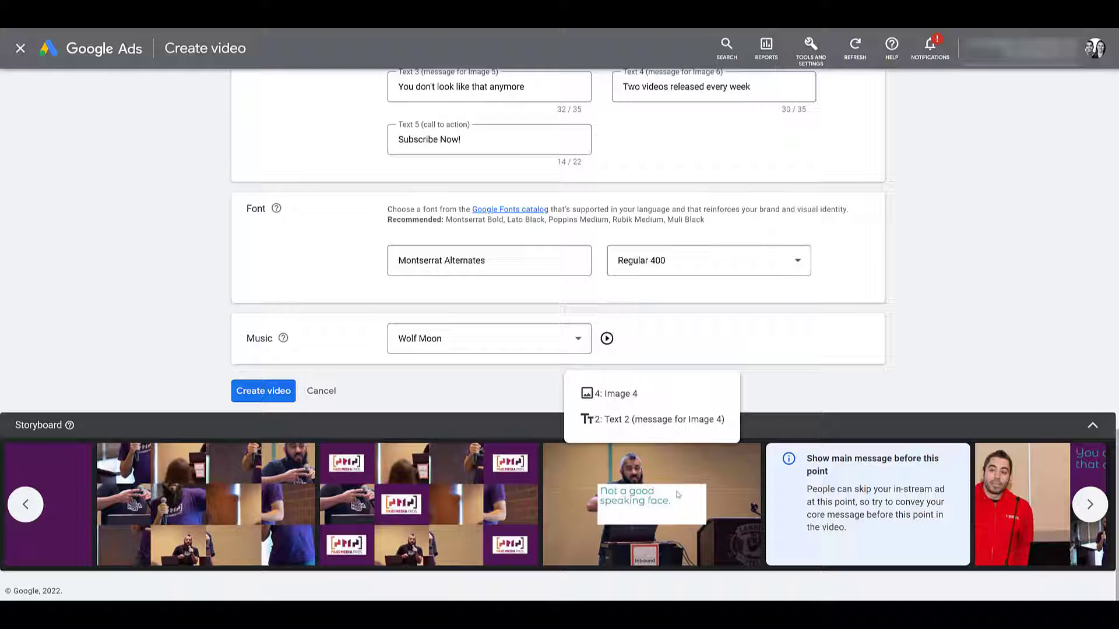
pyautogui.moveTo(580, 492)
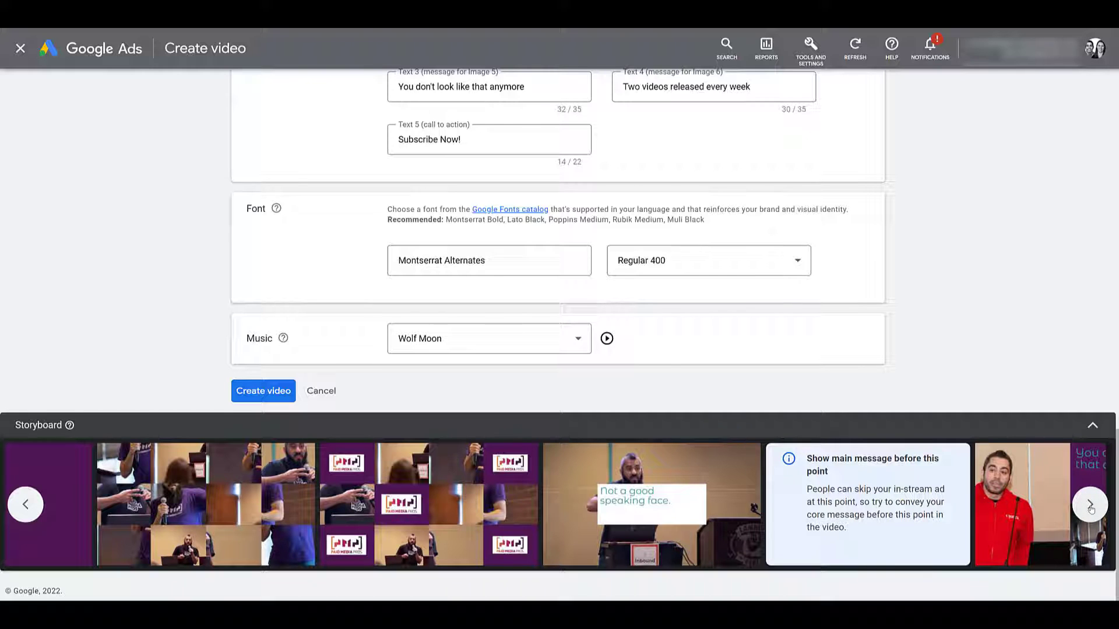
pyautogui.click(1090, 505)
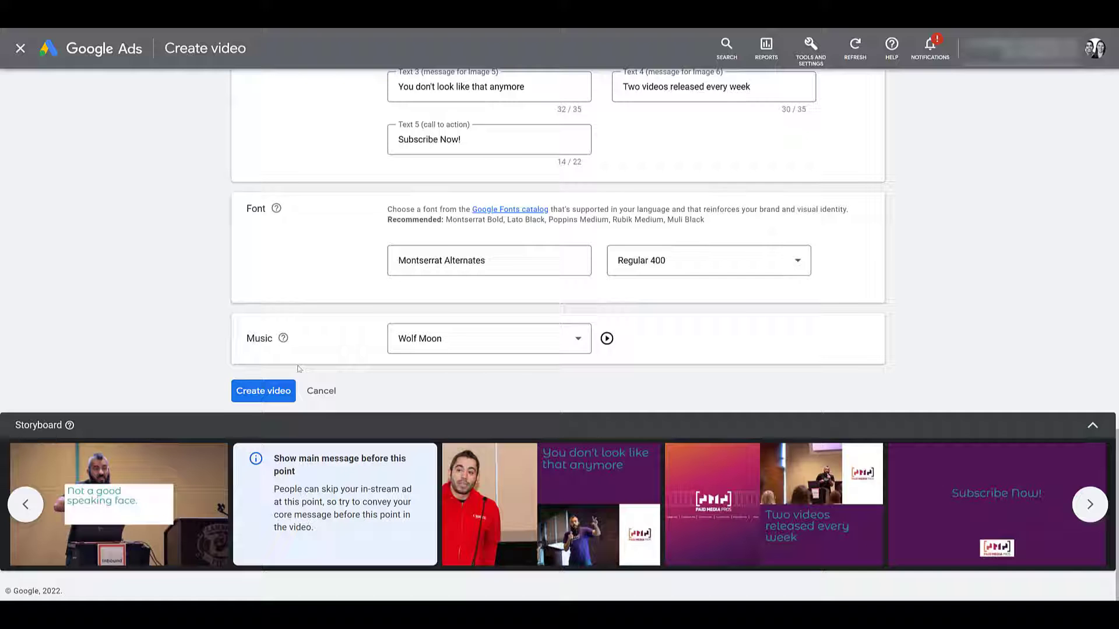
pyautogui.click(262, 390)
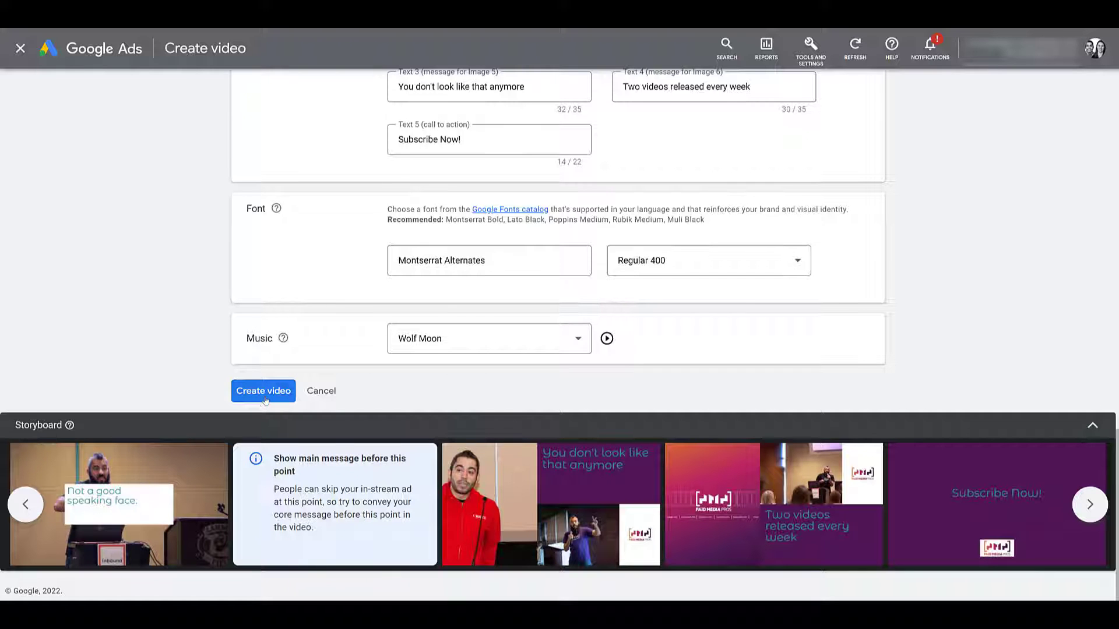
# Create the video and play its 15-second preview in the Review step.
pyautogui.click(262, 390)
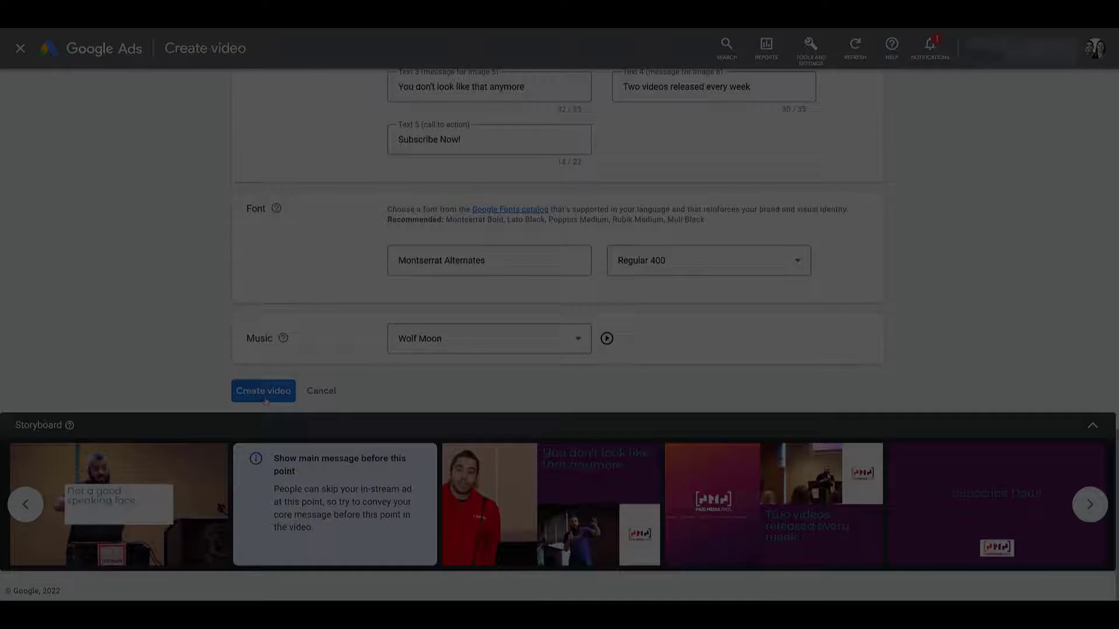
pyautogui.click(262, 390)
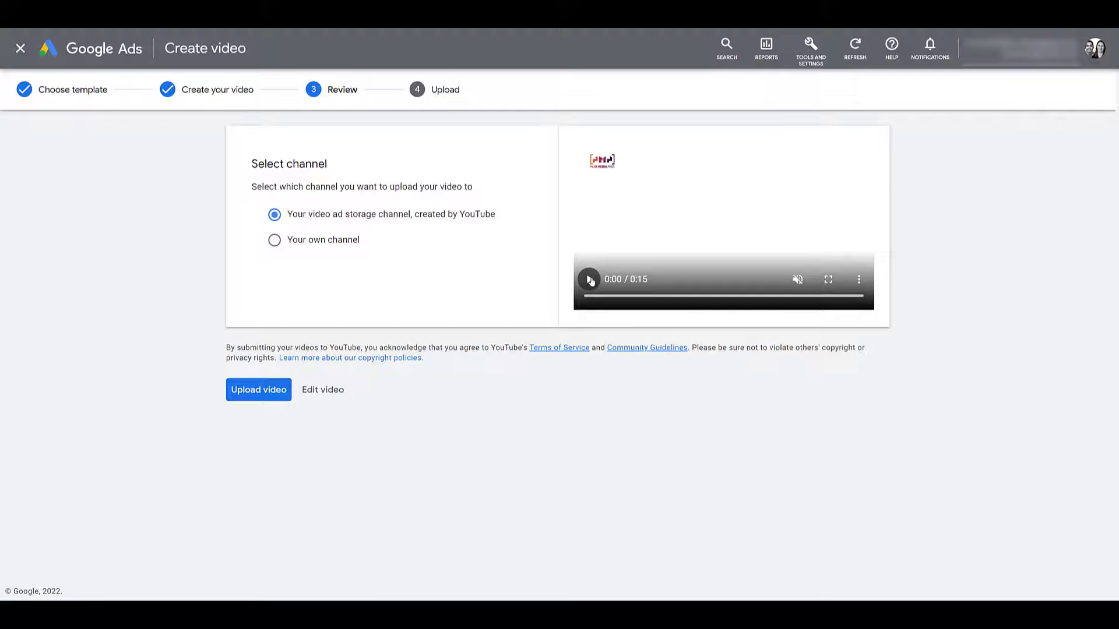
pyautogui.click(589, 278)
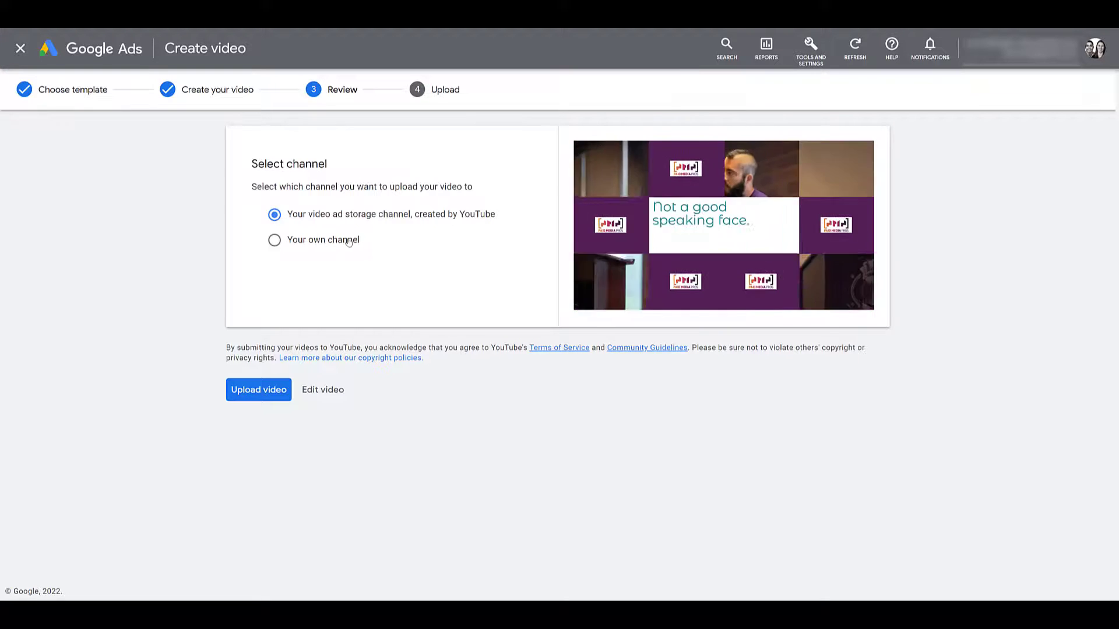
# Choose 'Your own channel' and upload Video Asset 1 to the Paid Media Pros channel.
pyautogui.click(273, 240)
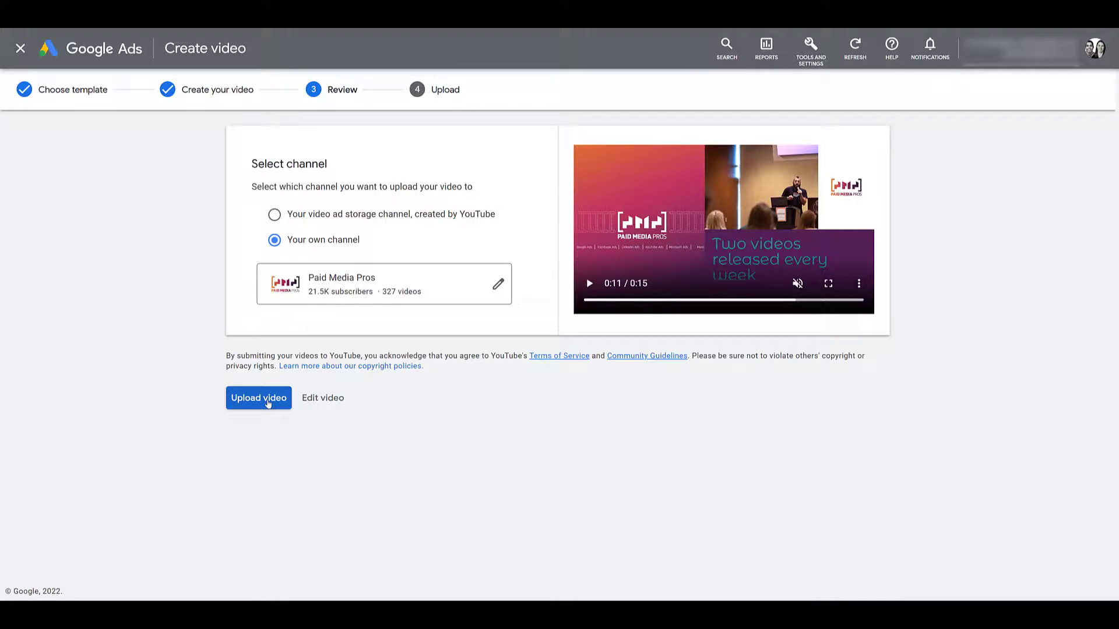
pyautogui.click(258, 398)
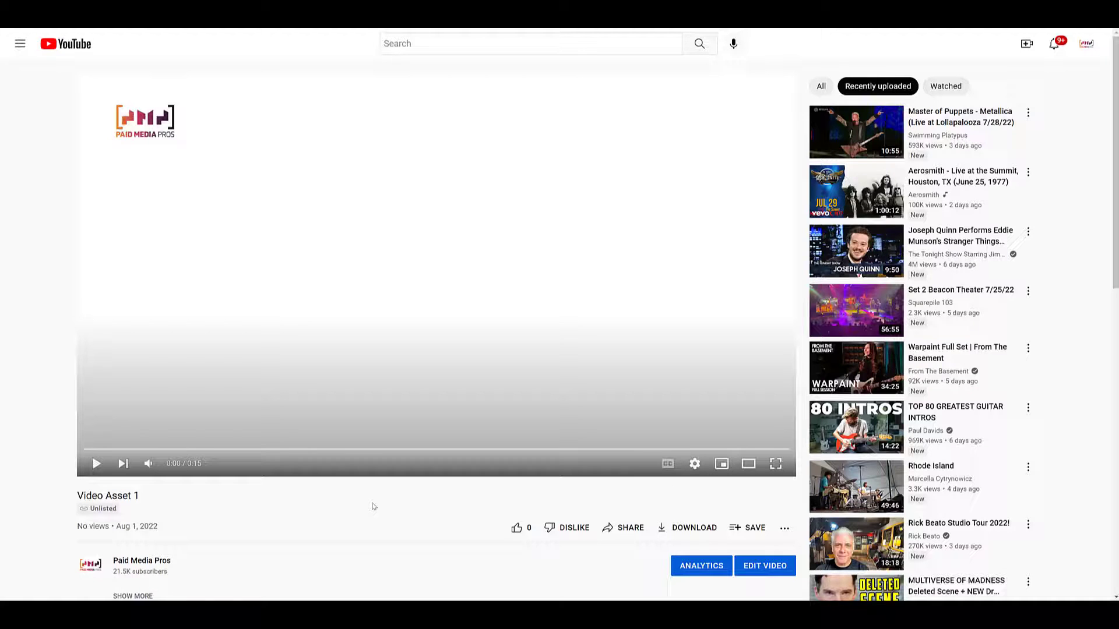
pyautogui.moveTo(190, 499)
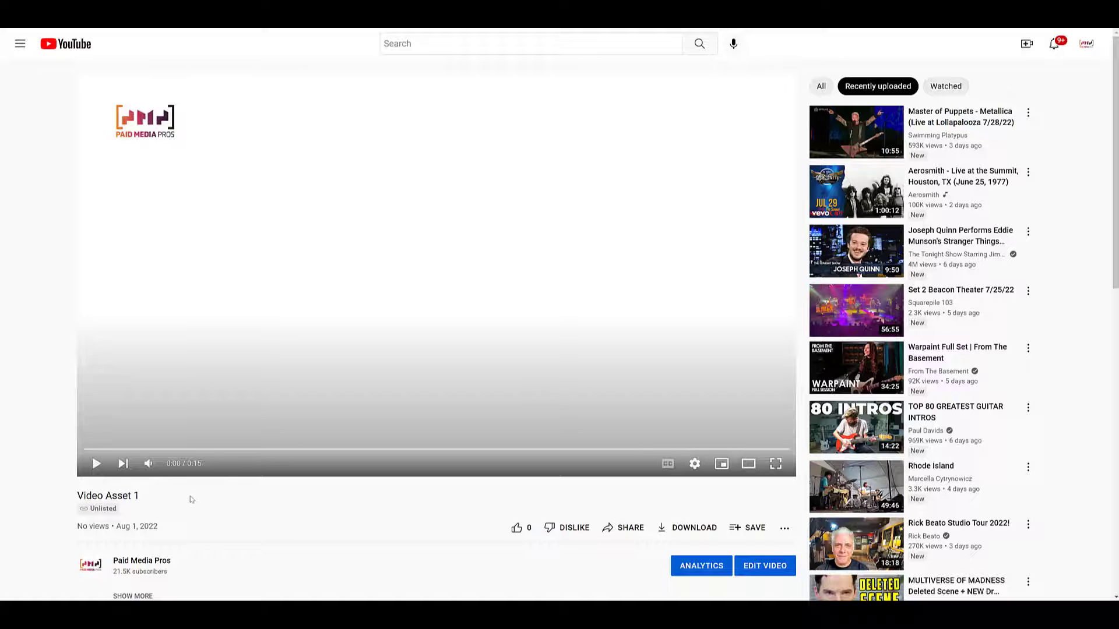
pyautogui.moveTo(160, 500)
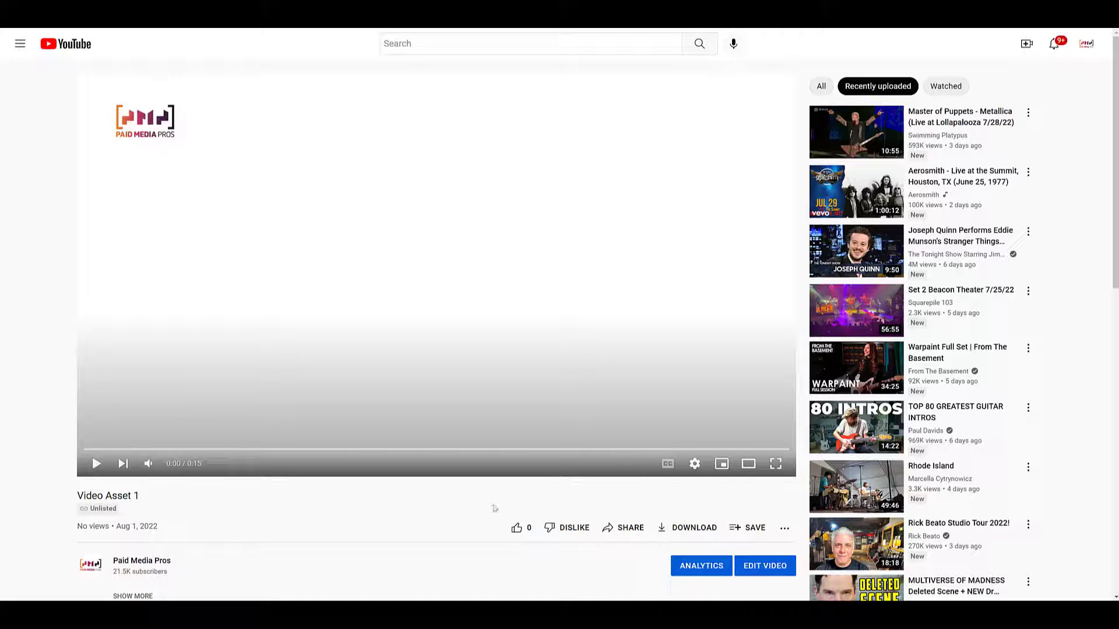
# View Video Asset 1's editable details in YouTube Studio, then return to the Google Ads upload confirmation.
pyautogui.click(764, 566)
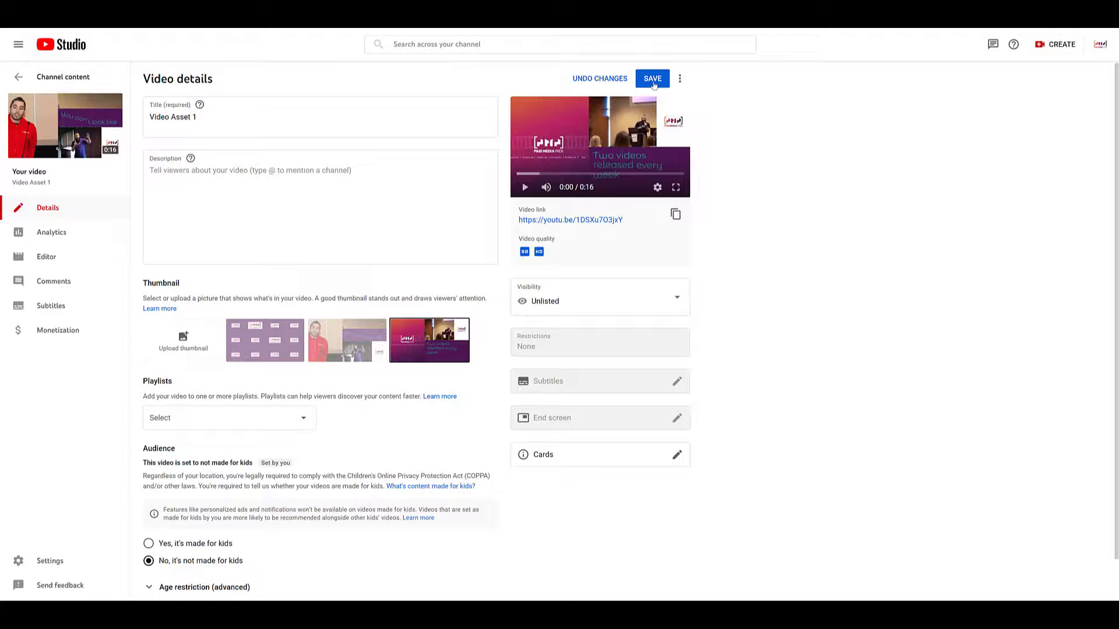
pyautogui.click(651, 78)
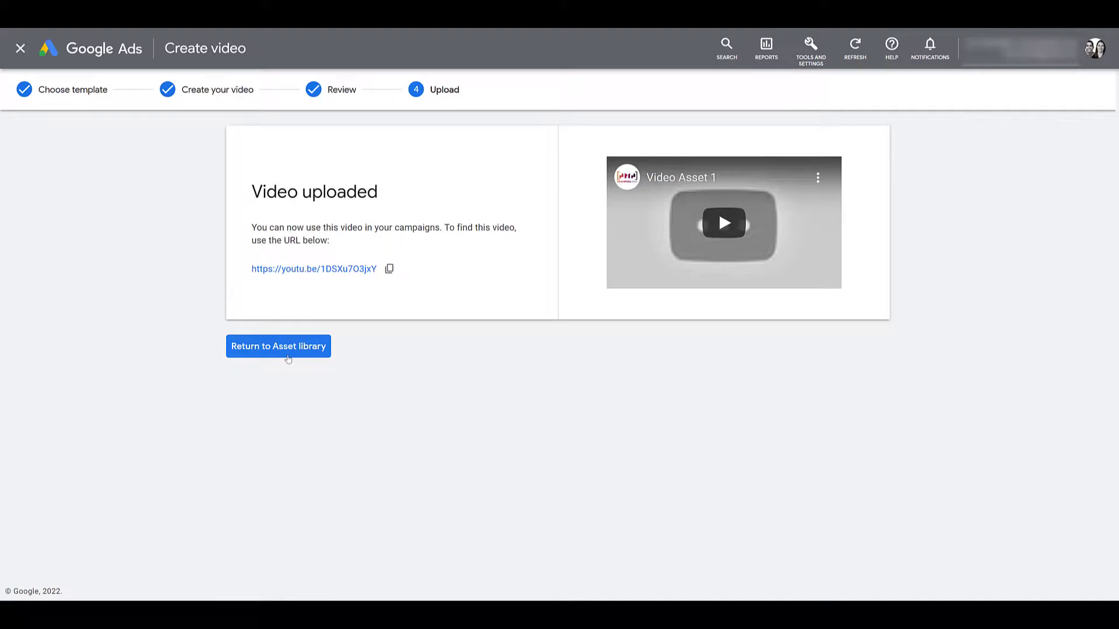
# Return to the Asset library showing Video Asset 1 (0:15) and bring up the new-asset menu.
pyautogui.click(278, 347)
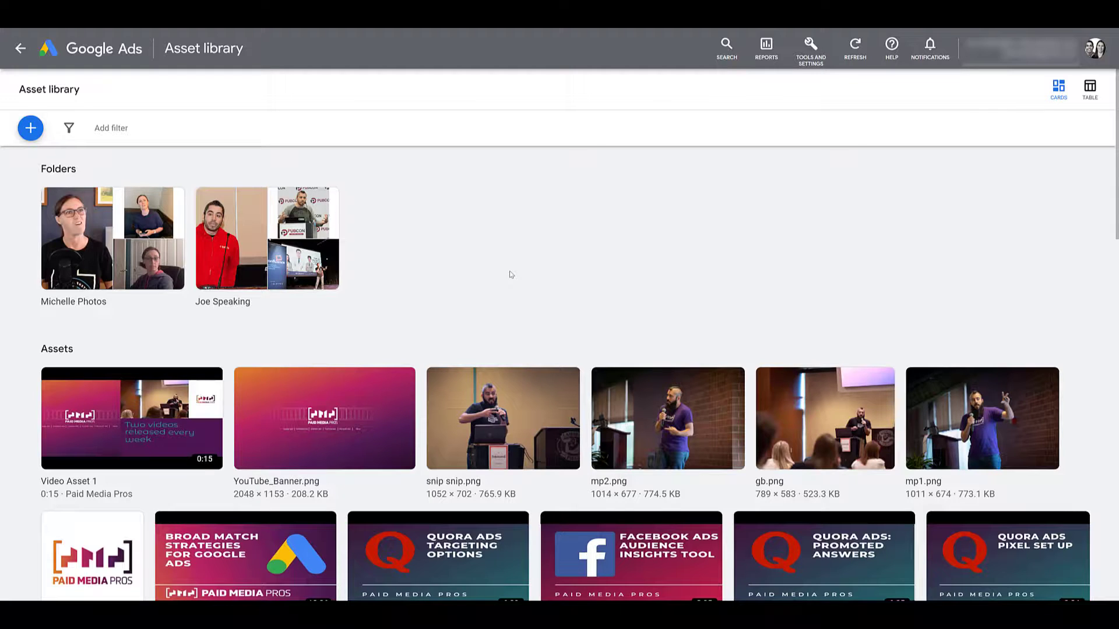
pyautogui.moveTo(404, 246)
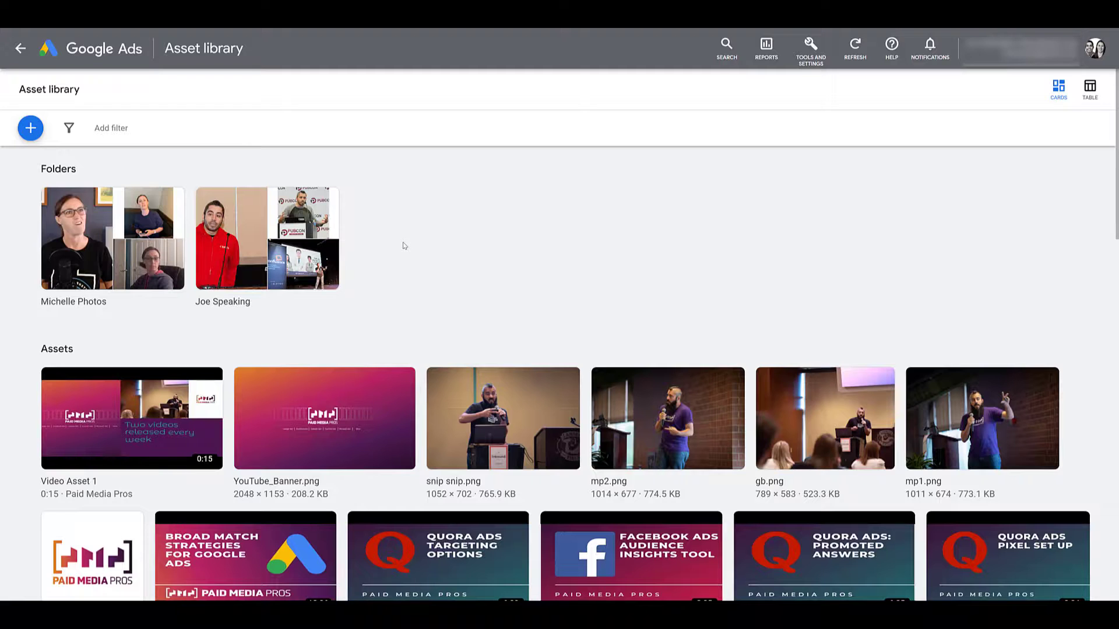
pyautogui.click(31, 128)
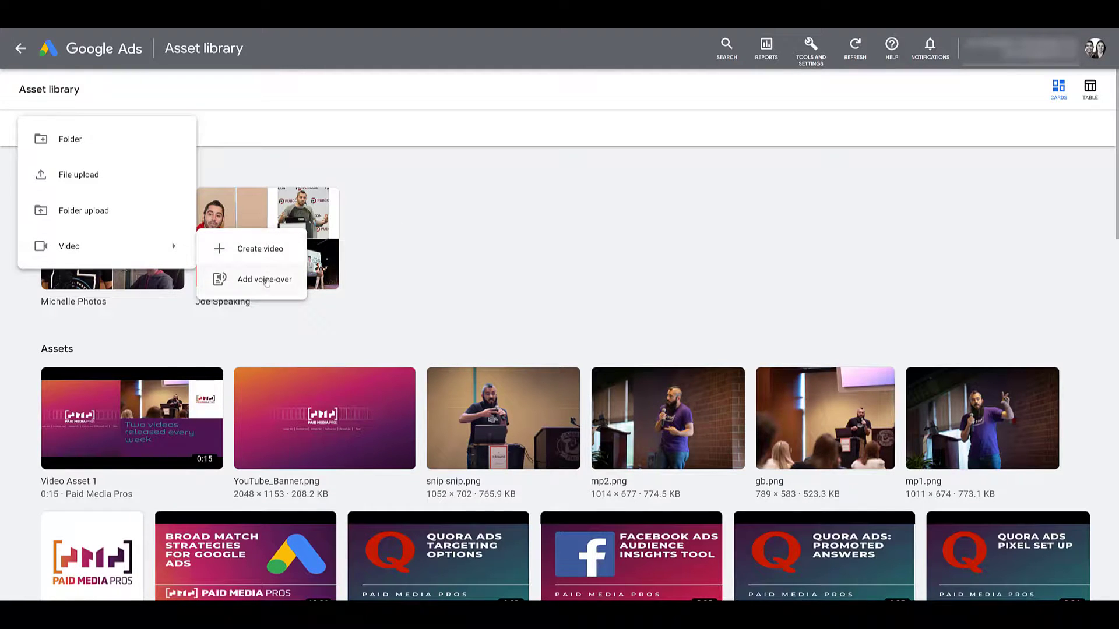
pyautogui.moveTo(260, 248)
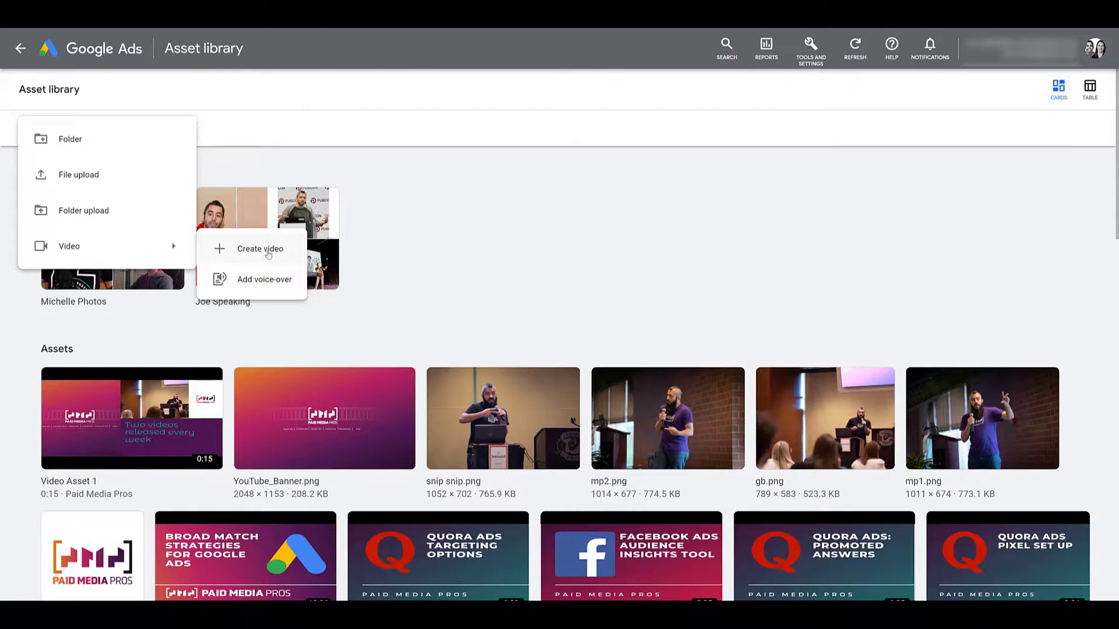
# Browse the Create video template list, then head to the Display - Halloween ad creation page.
pyautogui.click(260, 248)
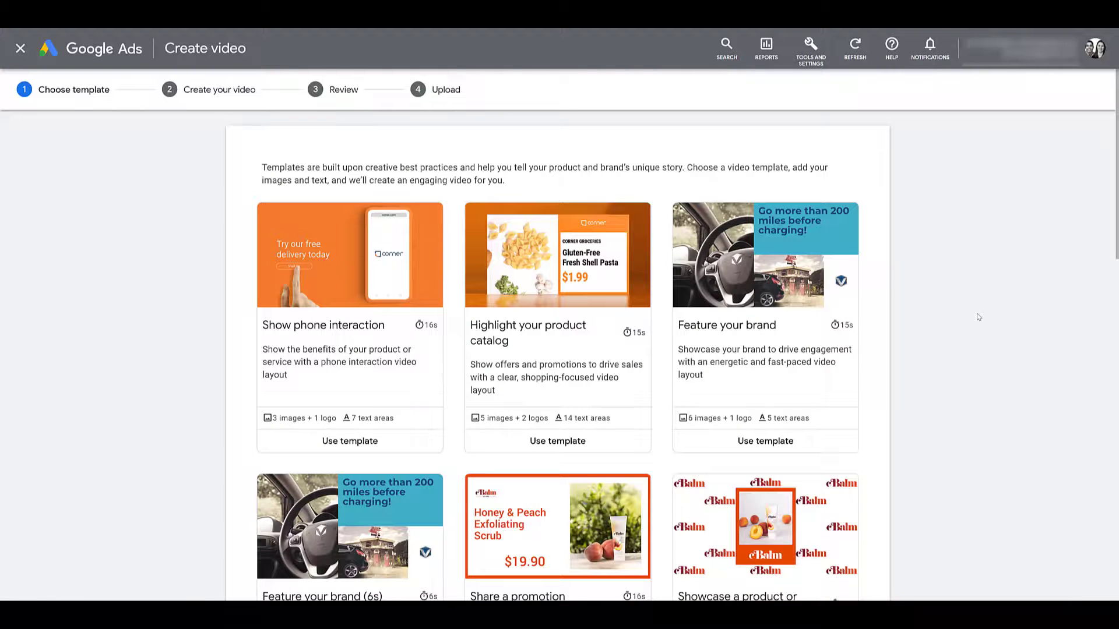
pyautogui.scroll(-3)
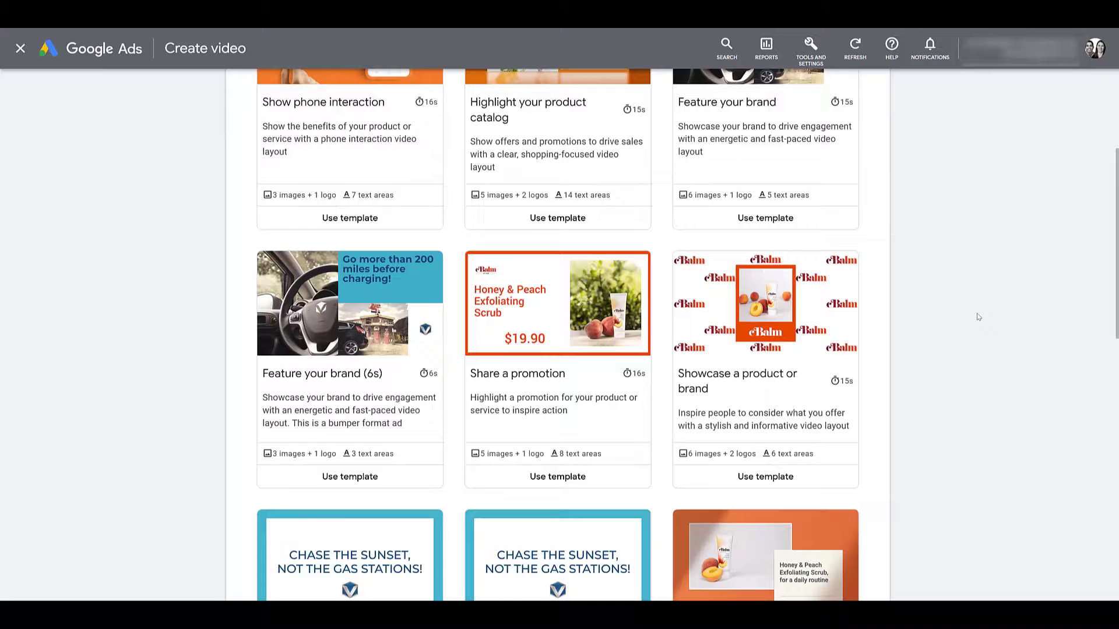
pyautogui.scroll(-3)
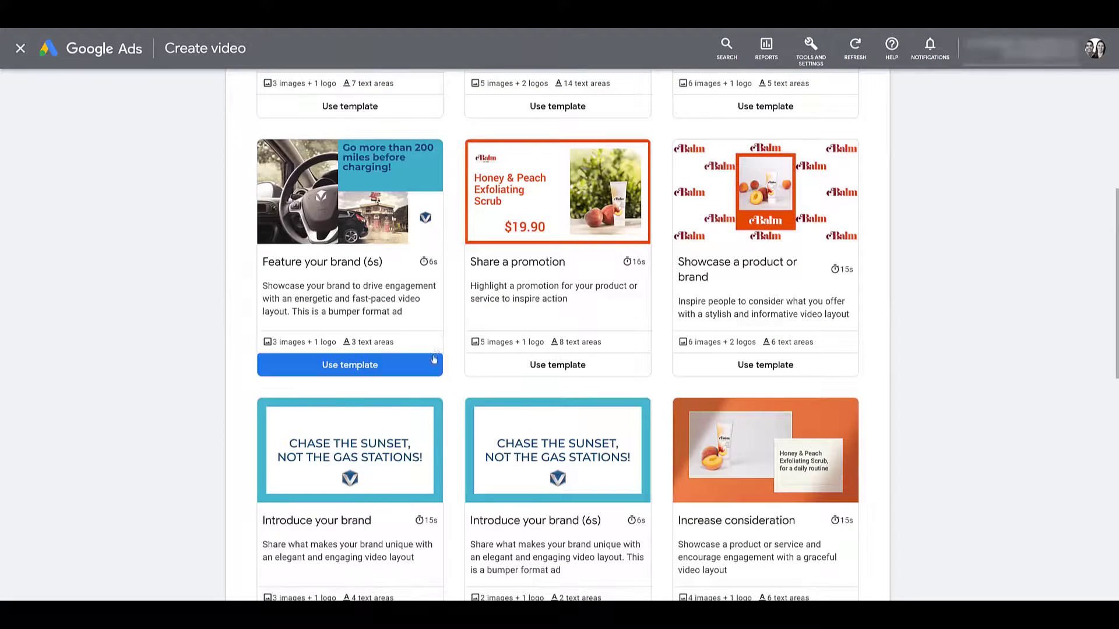
pyautogui.scroll(-3)
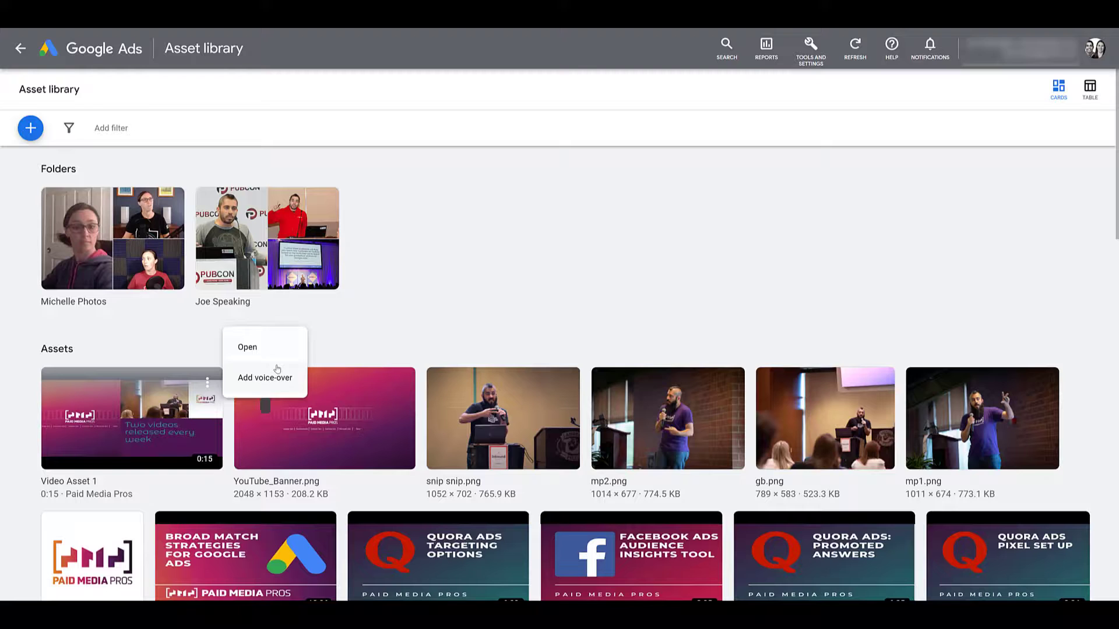
pyautogui.click(247, 348)
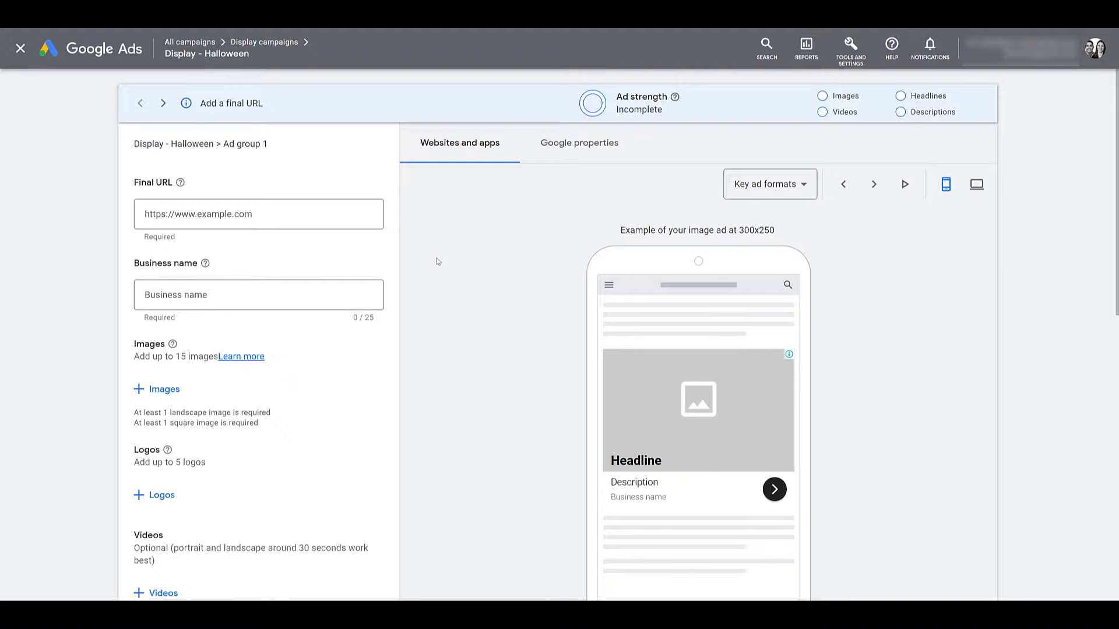
pyautogui.moveTo(398, 258)
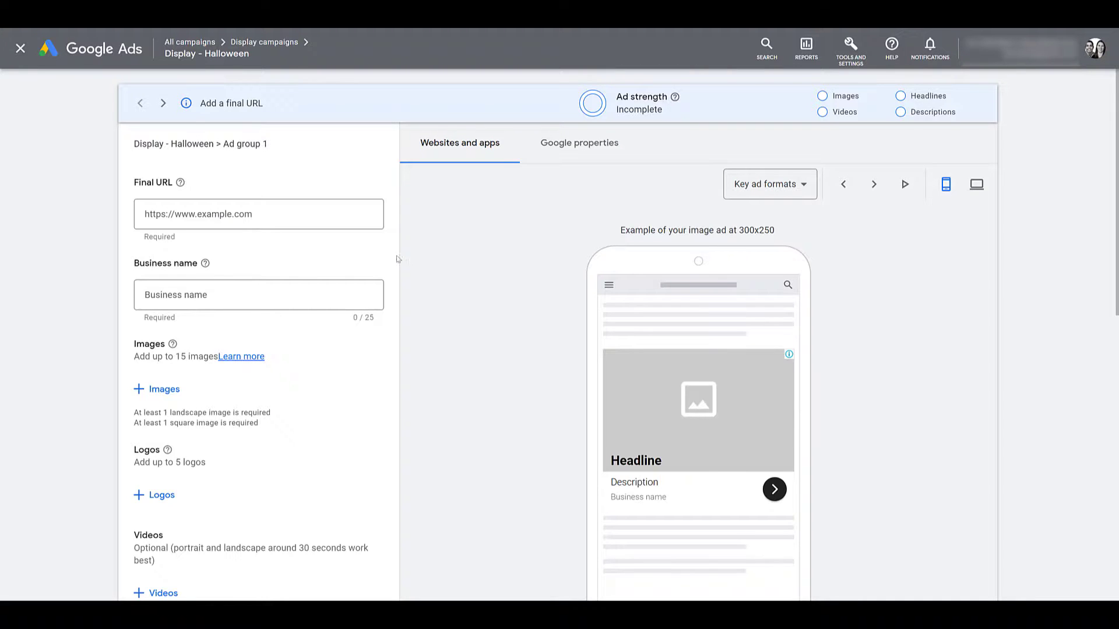
# Add Video Asset 1 as the display ad's video and save the selection.
pyautogui.scroll(-3)
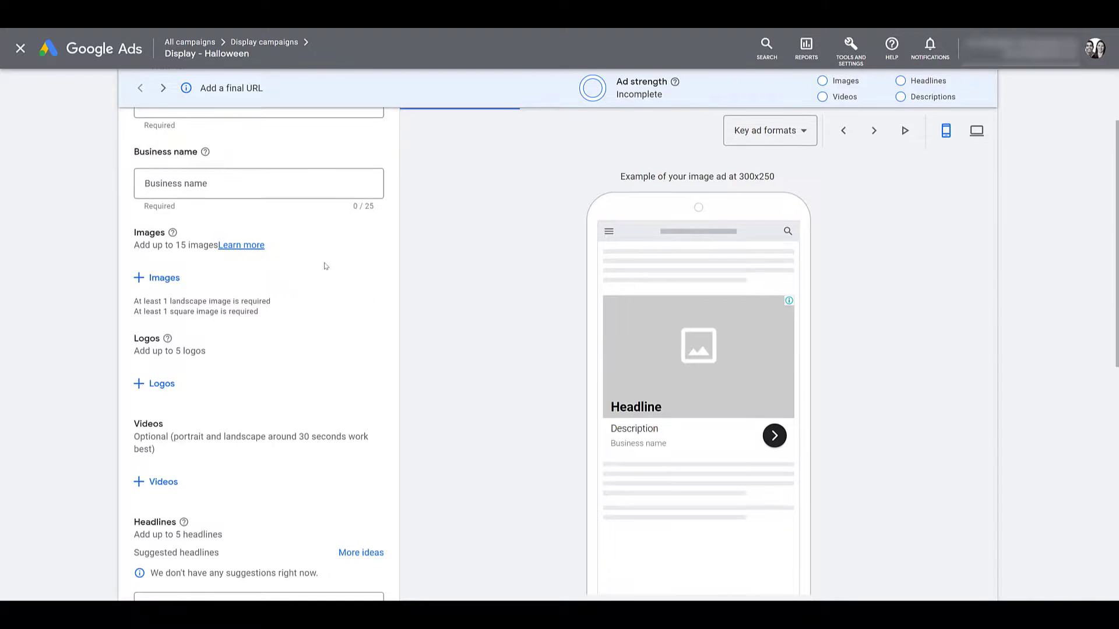
pyautogui.scroll(-3)
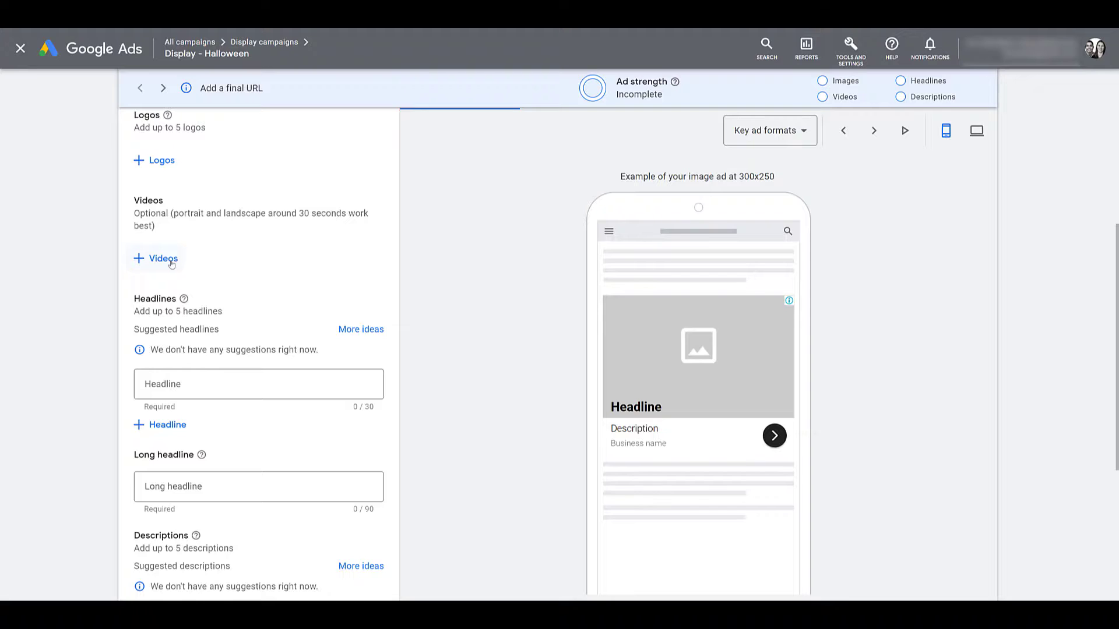
pyautogui.click(162, 259)
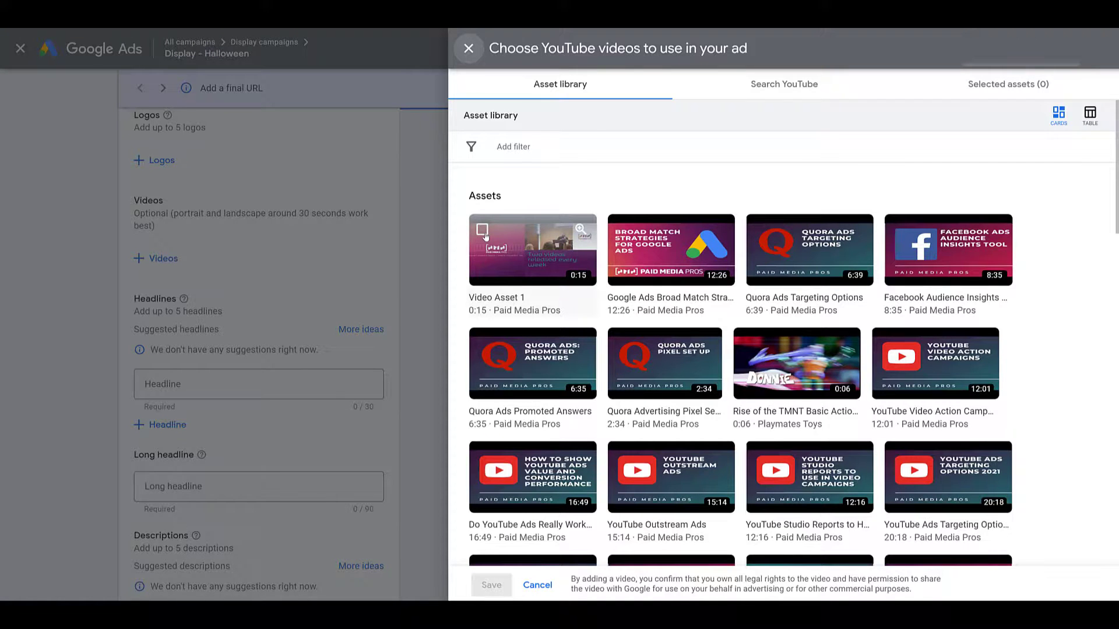
pyautogui.click(531, 249)
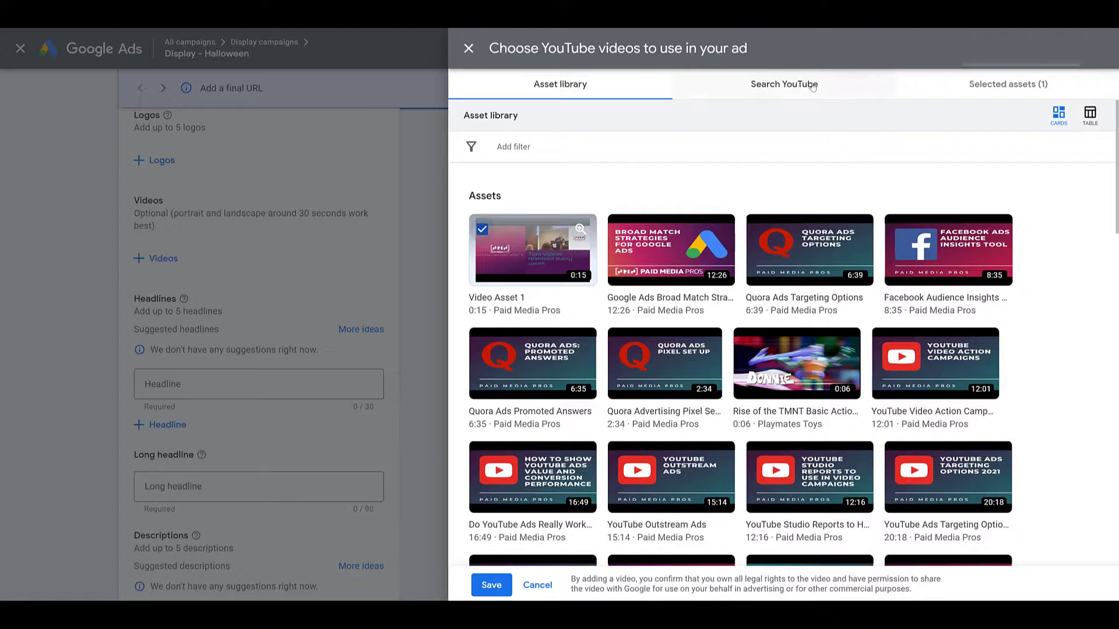
pyautogui.moveTo(496, 448)
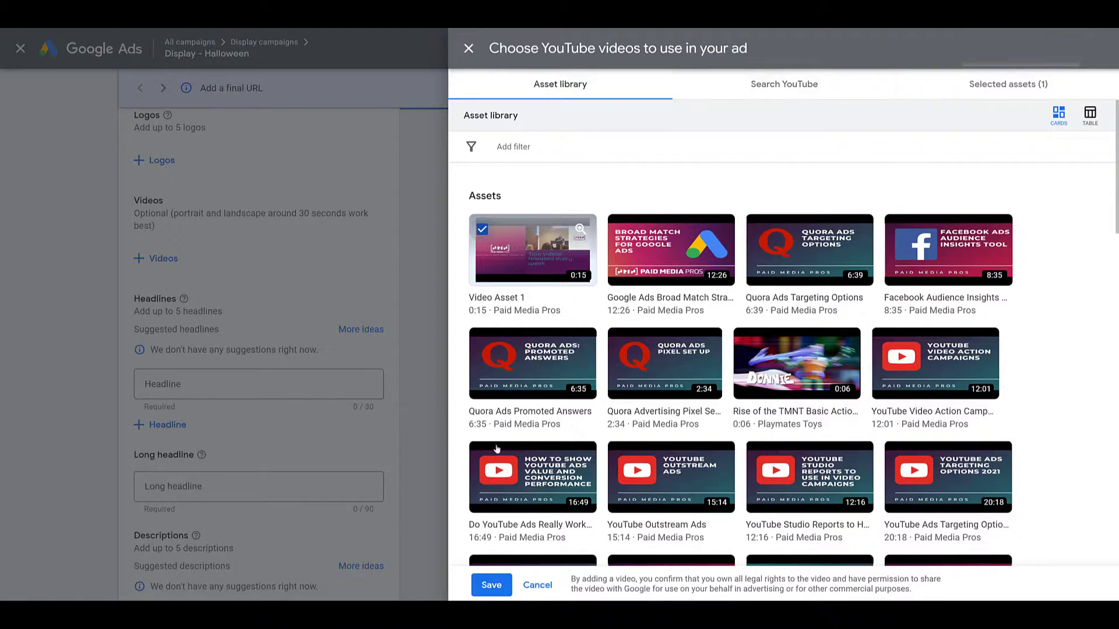
pyautogui.click(491, 583)
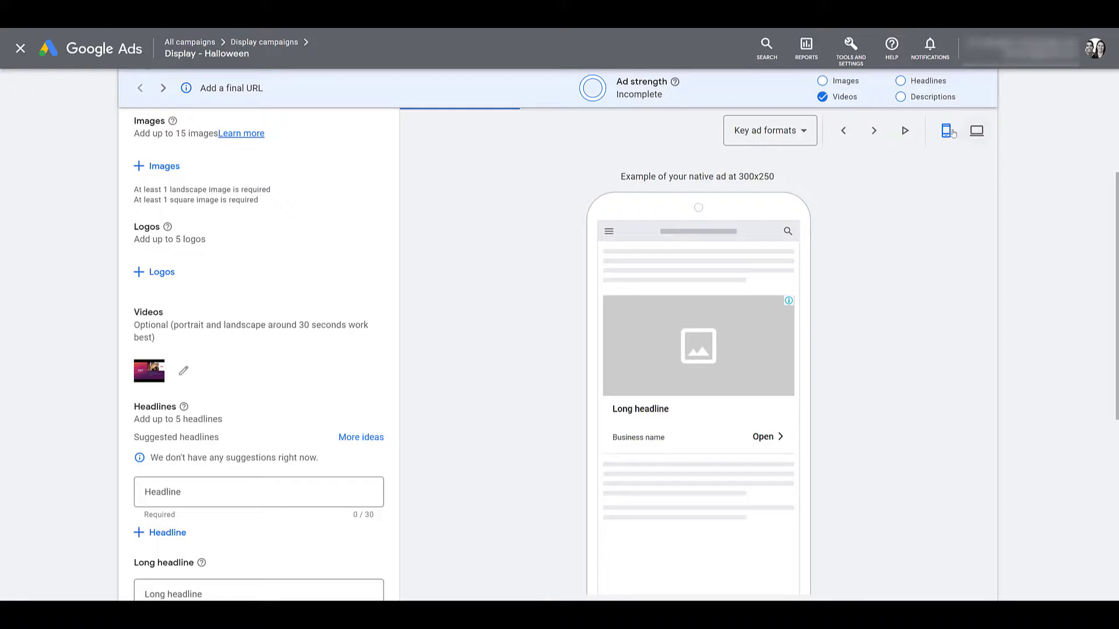
# Switch the ad preview's key format to Video ads.
pyautogui.click(769, 130)
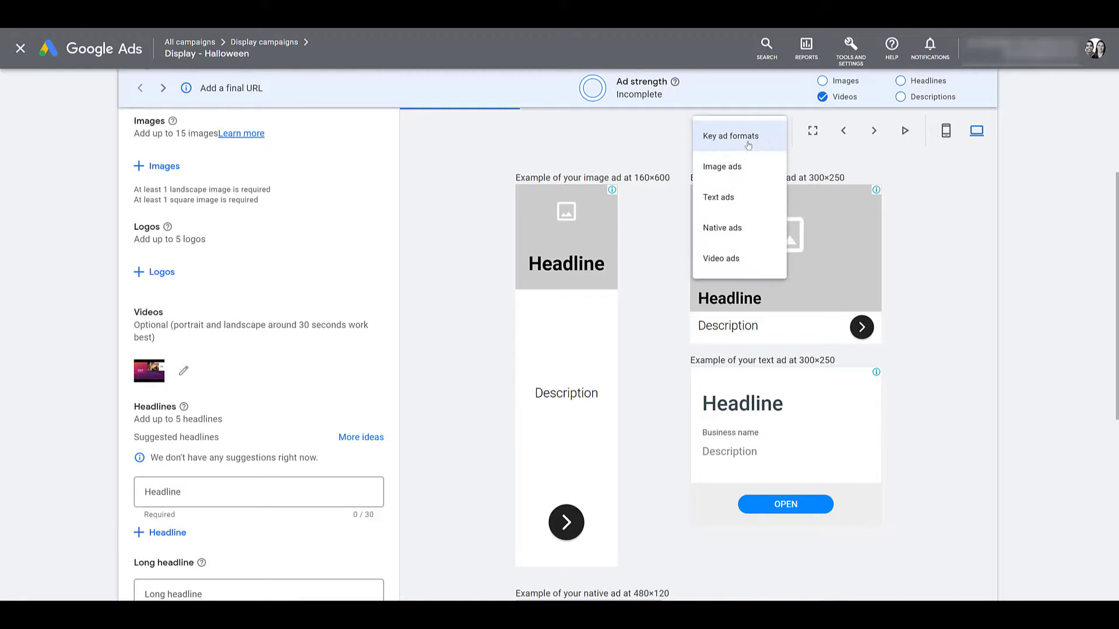
pyautogui.click(720, 259)
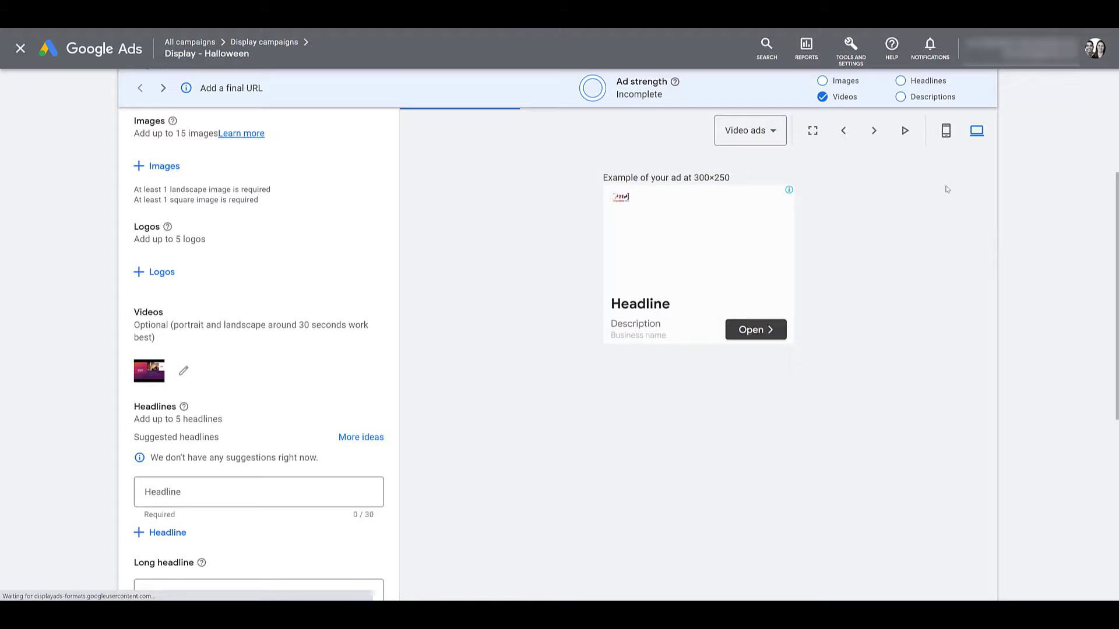